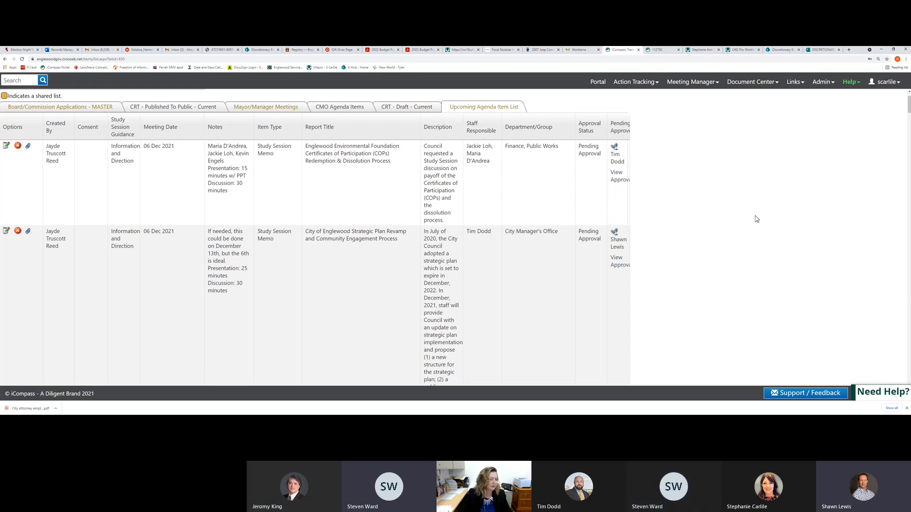
mouse_move(206, 208)
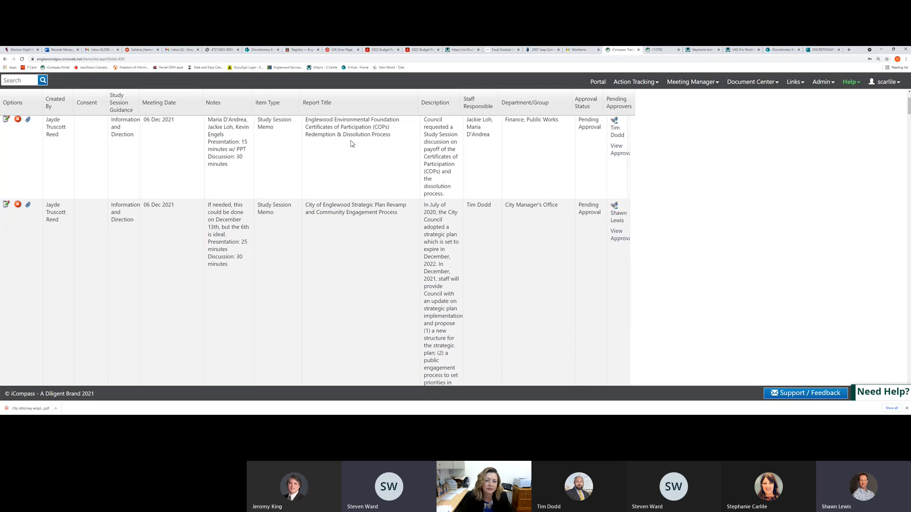
mouse_move(284, 166)
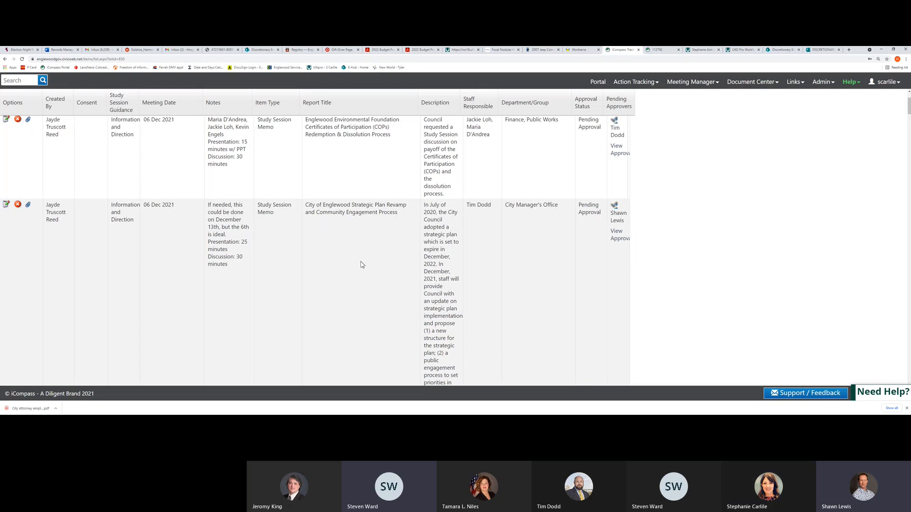
Step: Scroll past the strategic plan description to the City Ditch Piping Project and Council Liaison Resolution rows
scroll("down", 3)
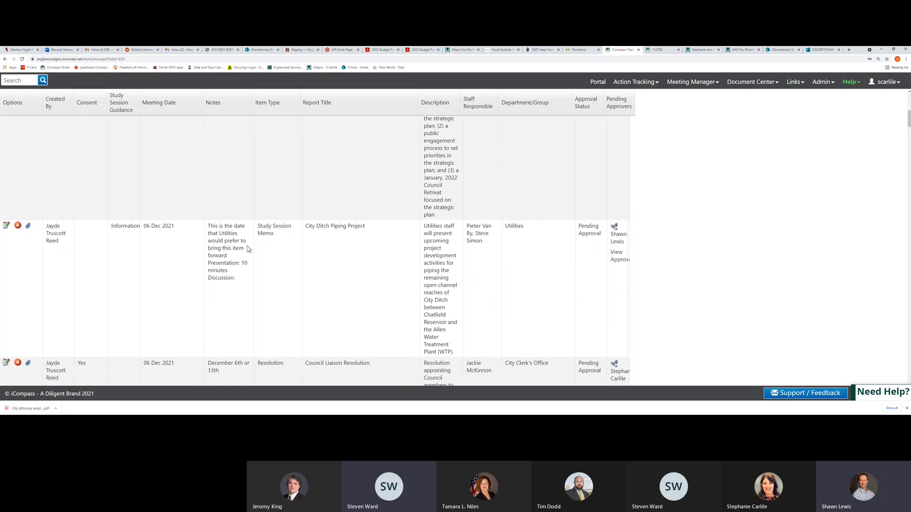
scroll("down", 3)
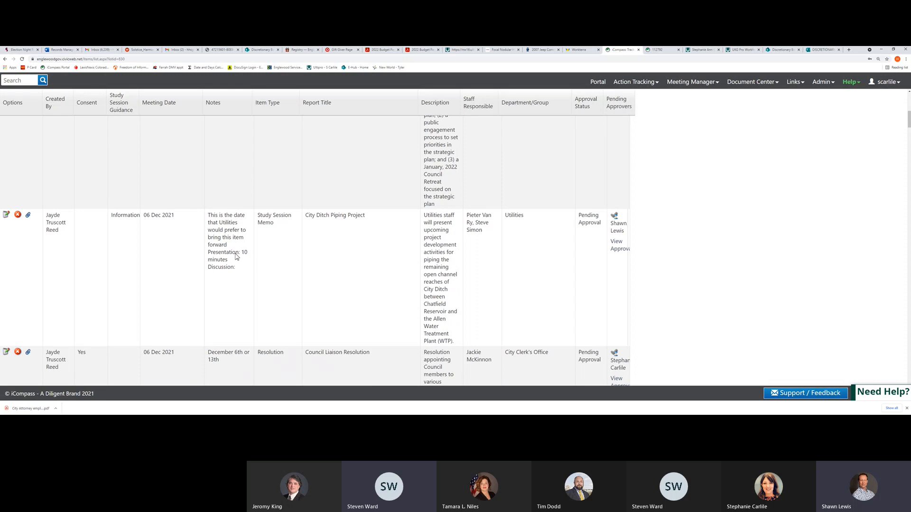
mouse_move(238, 258)
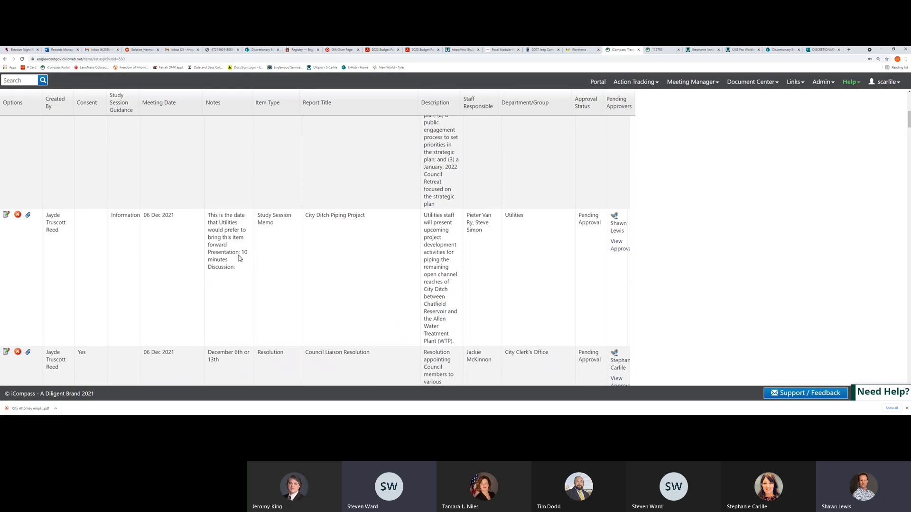
mouse_move(239, 271)
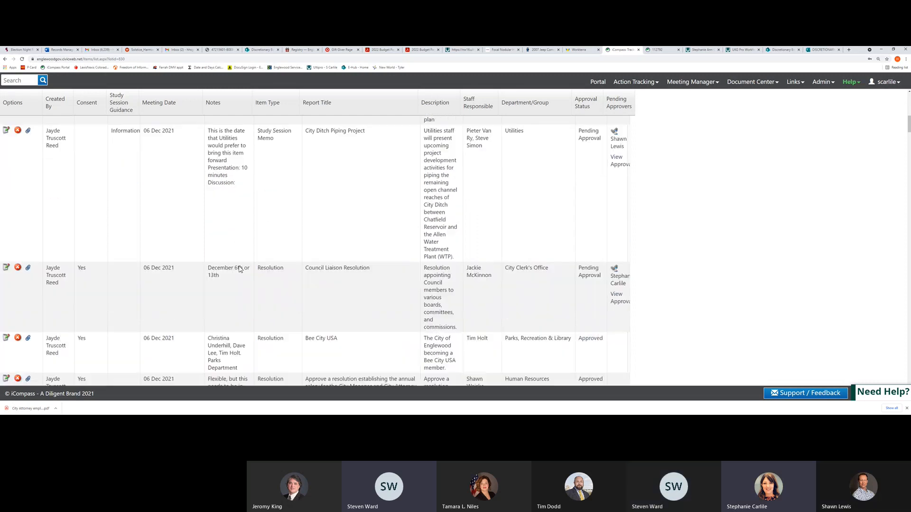
Step: Scroll down to the approved Bee City USA and City Manager/Attorney salary resolution rows
scroll("down", 3)
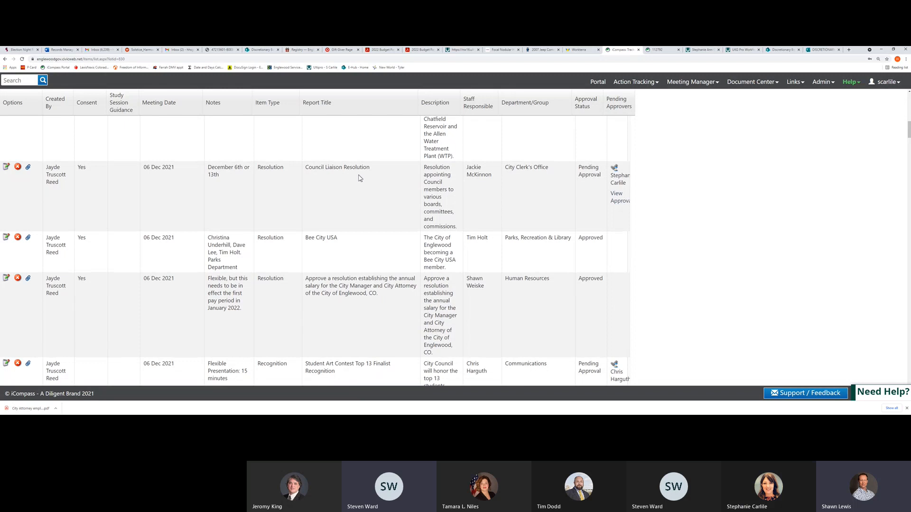
mouse_move(318, 175)
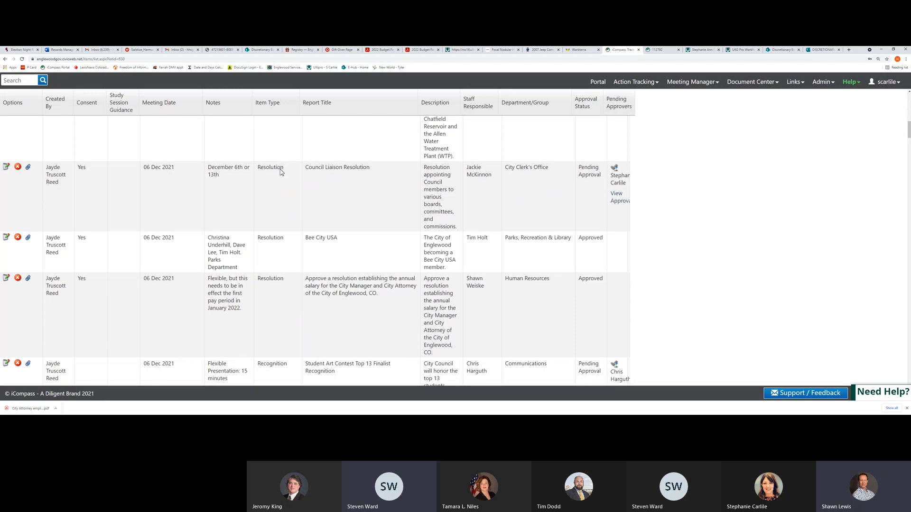
mouse_move(281, 244)
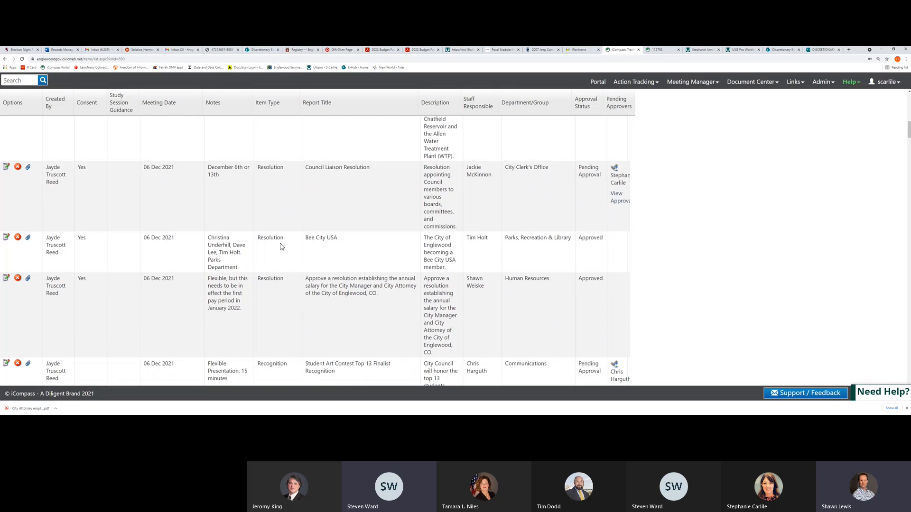
scroll("down", 3)
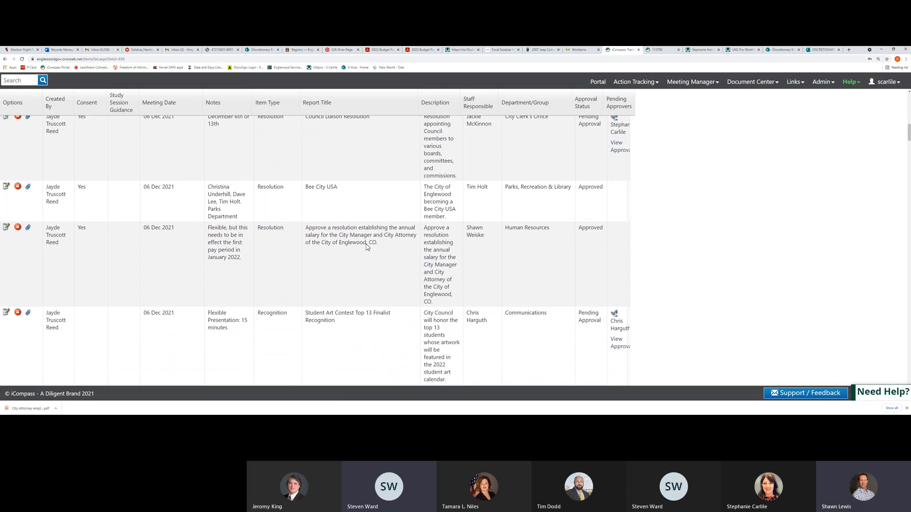
Step: Scroll down to the Student Art Contest Top 13 Finalist Recognition and MV Transportation rows
scroll("down", 3)
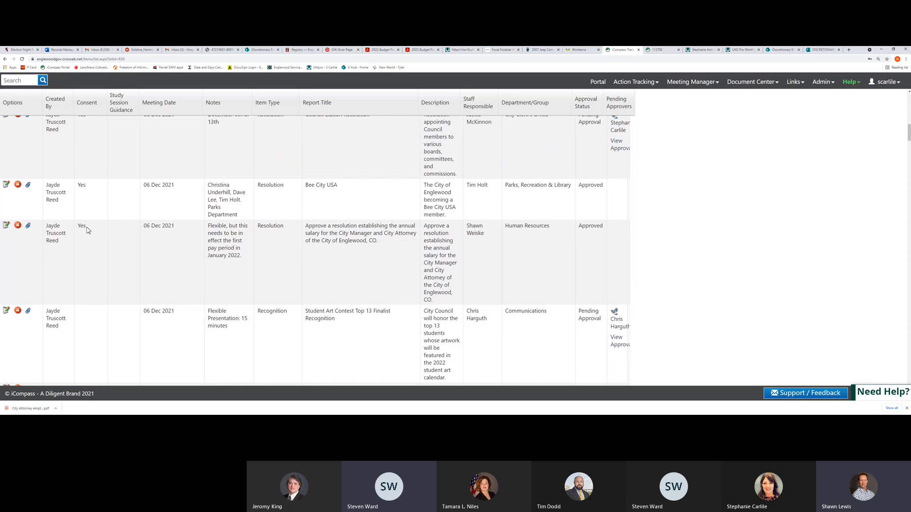
mouse_move(367, 260)
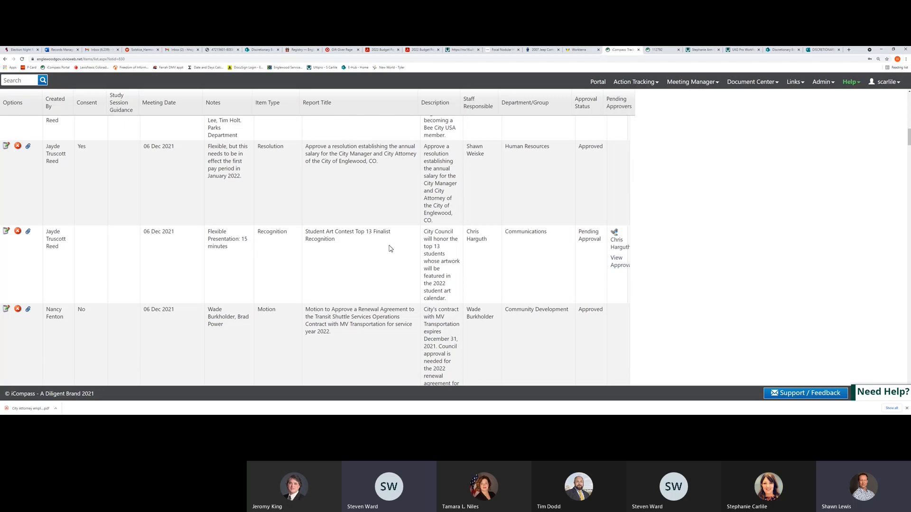
mouse_move(335, 251)
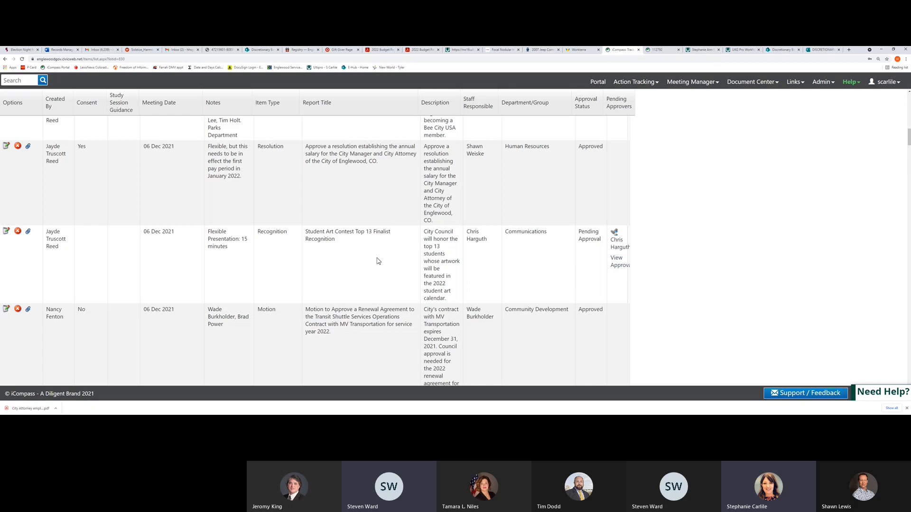
mouse_move(375, 257)
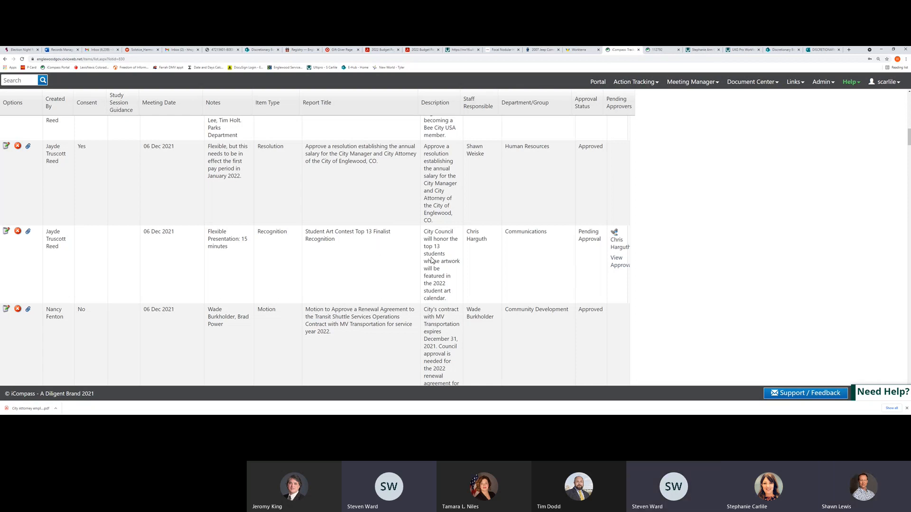
mouse_move(478, 260)
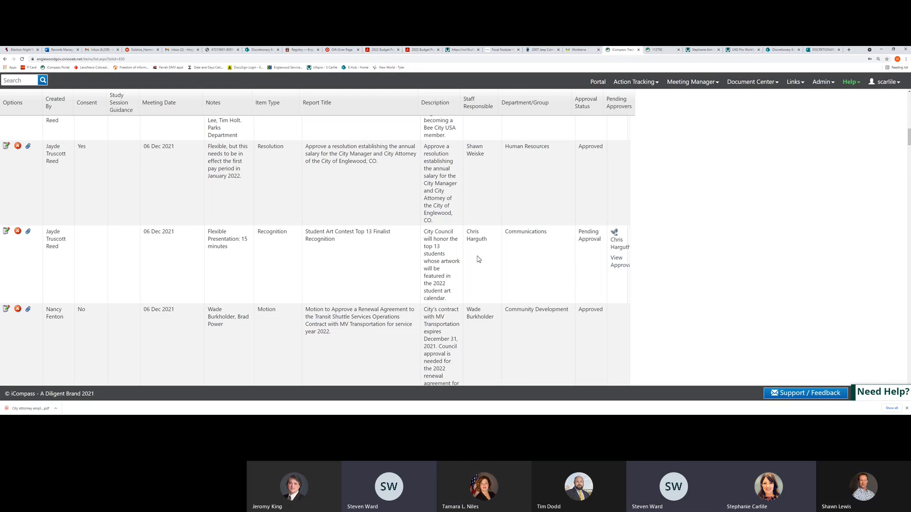
mouse_move(682, 307)
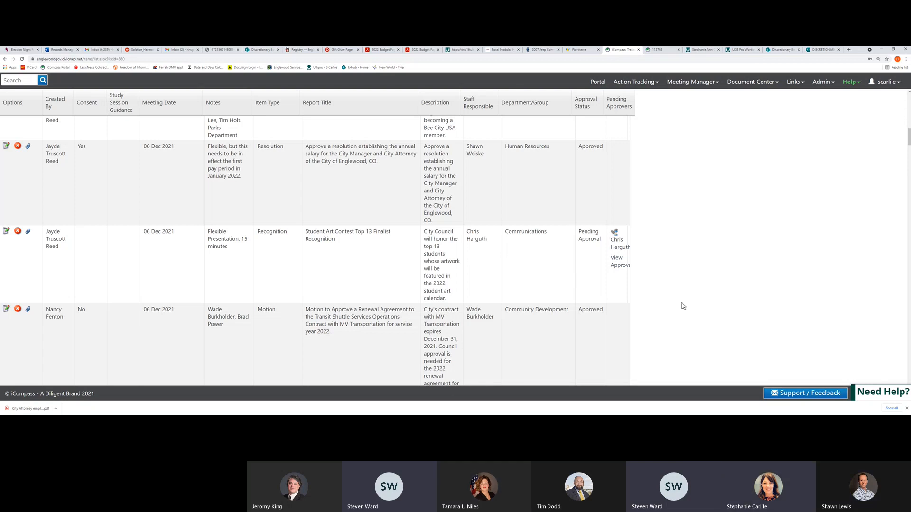
mouse_move(542, 255)
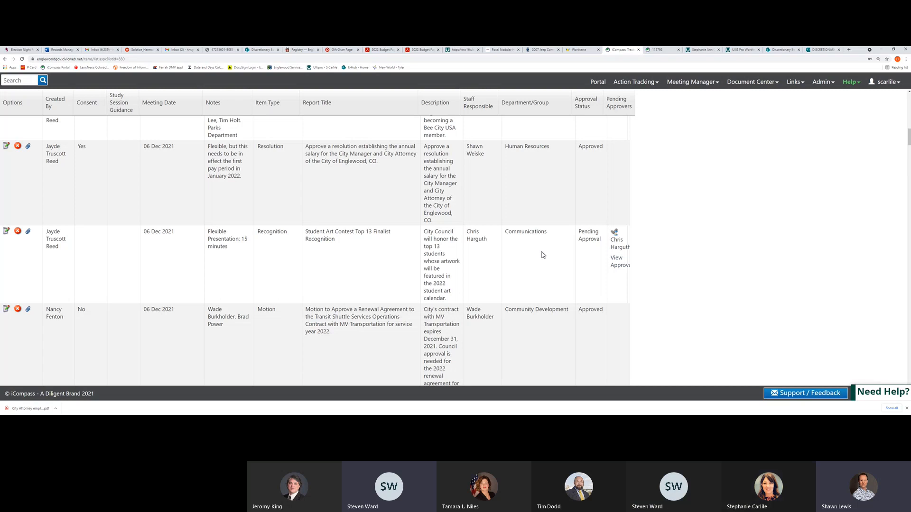
mouse_move(359, 249)
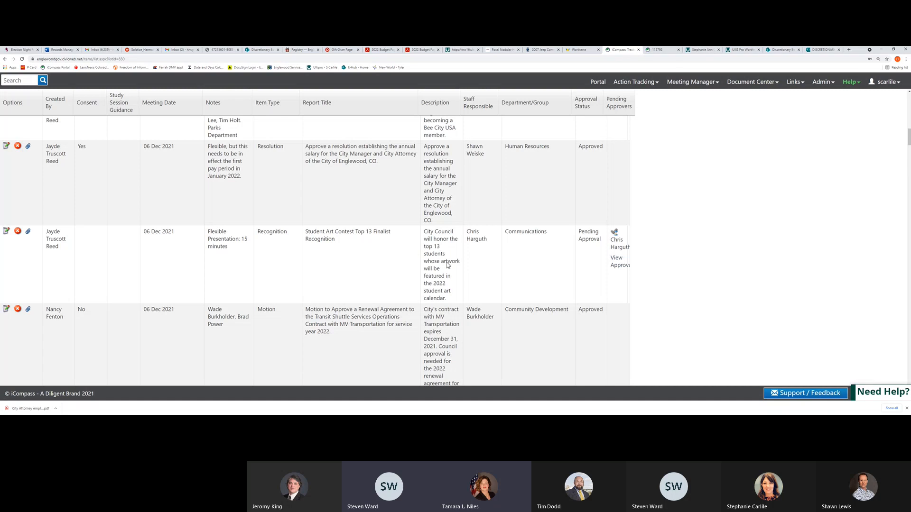
mouse_move(389, 343)
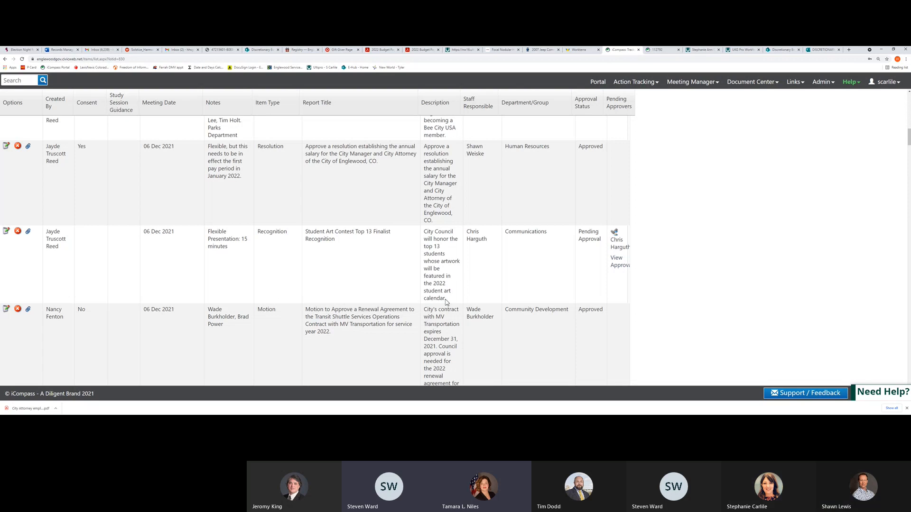
mouse_move(445, 309)
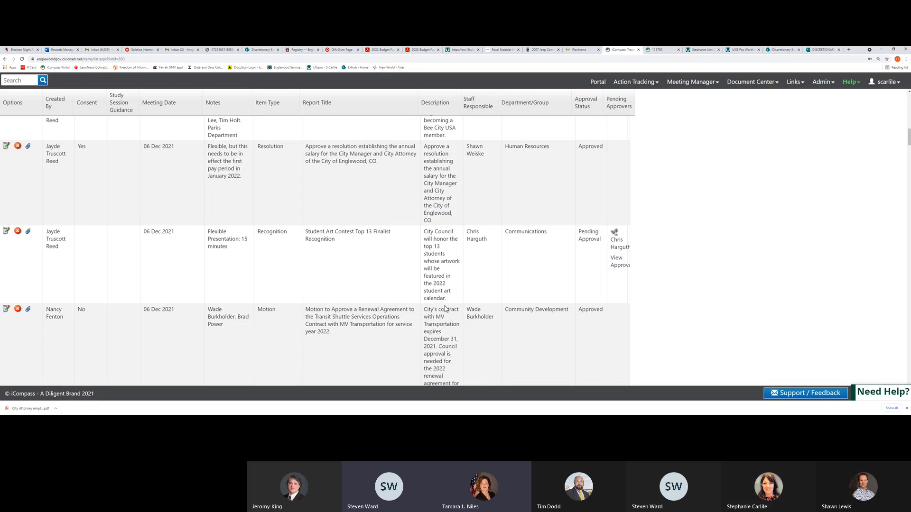
mouse_move(415, 317)
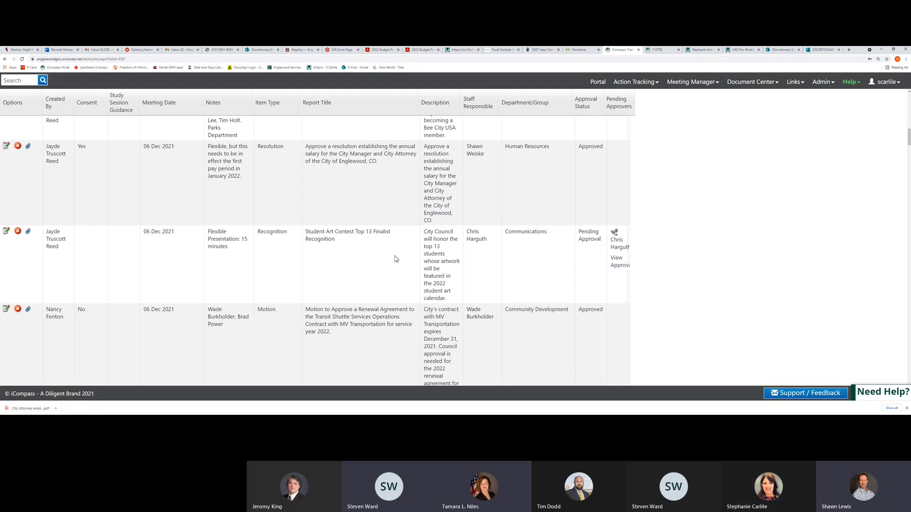
mouse_move(383, 266)
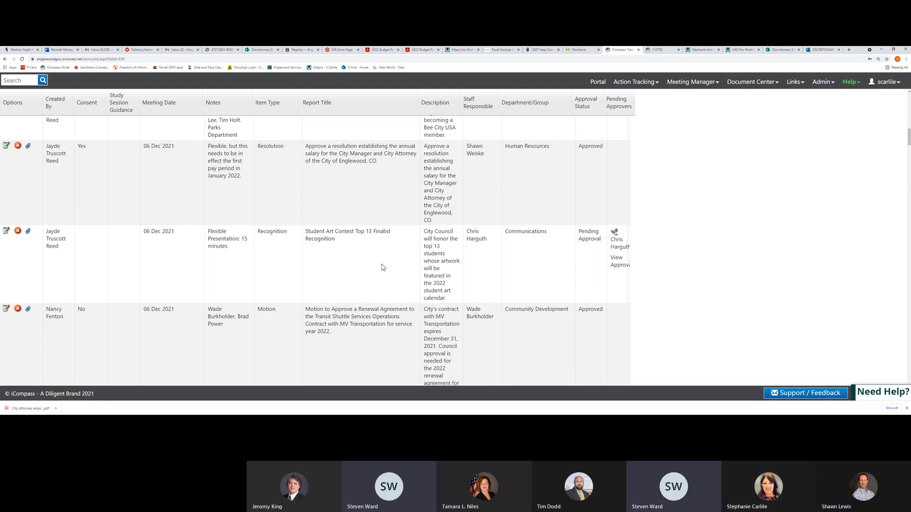
scroll("down", 3)
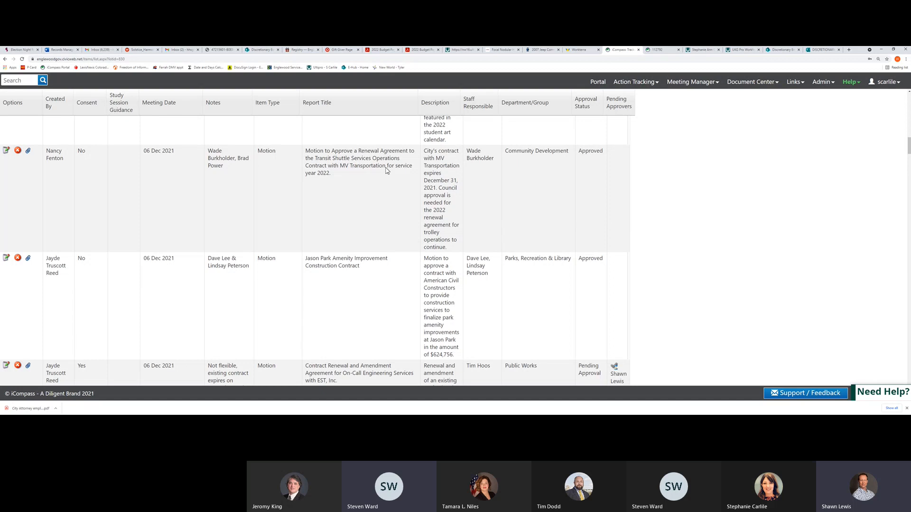
mouse_move(90, 152)
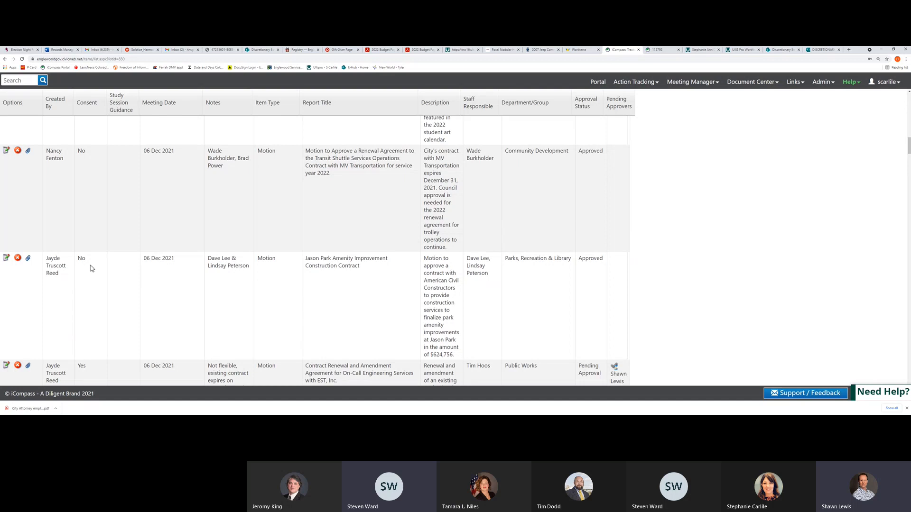
mouse_move(87, 263)
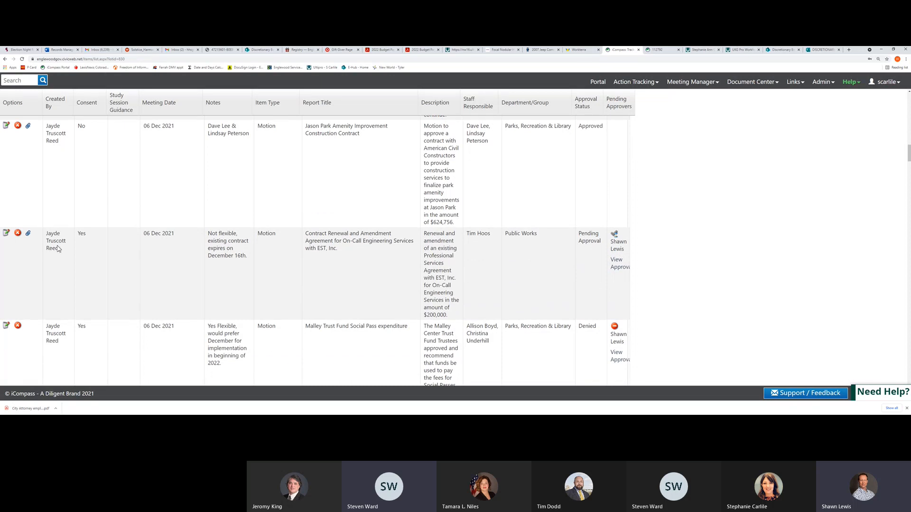
mouse_move(382, 342)
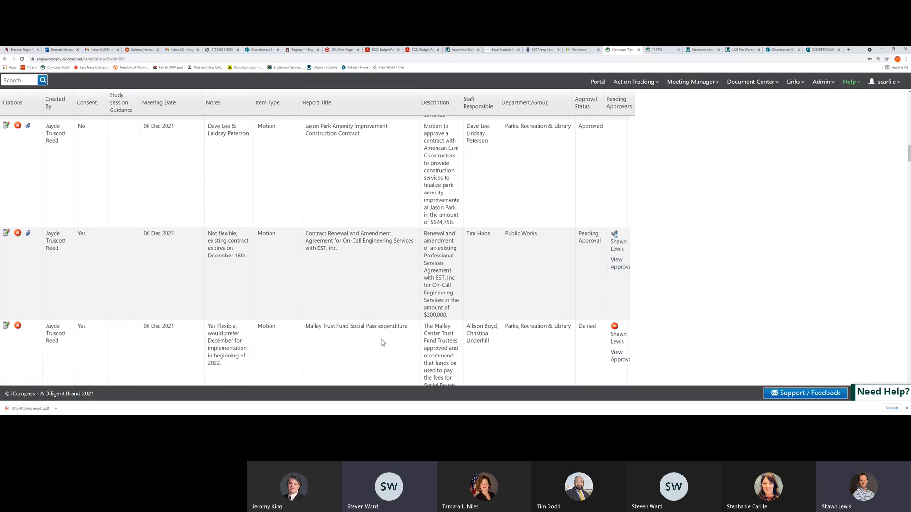
mouse_move(371, 337)
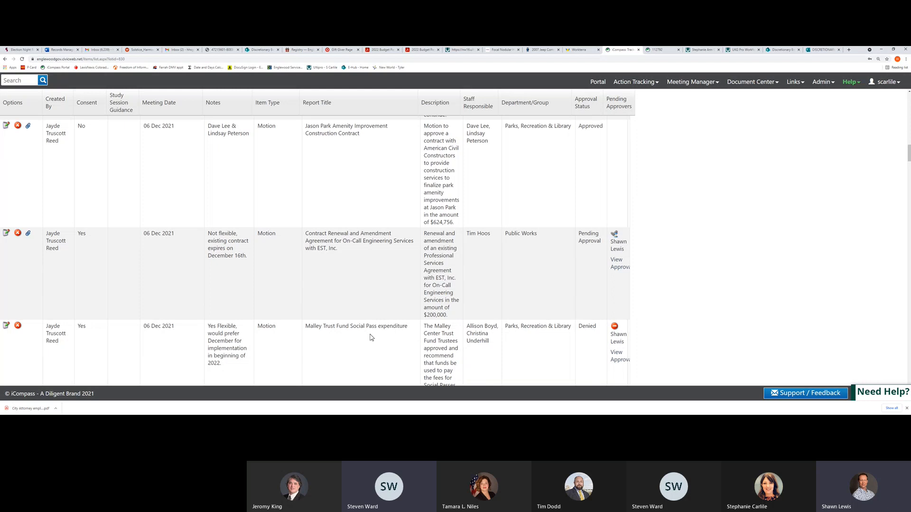
mouse_move(133, 344)
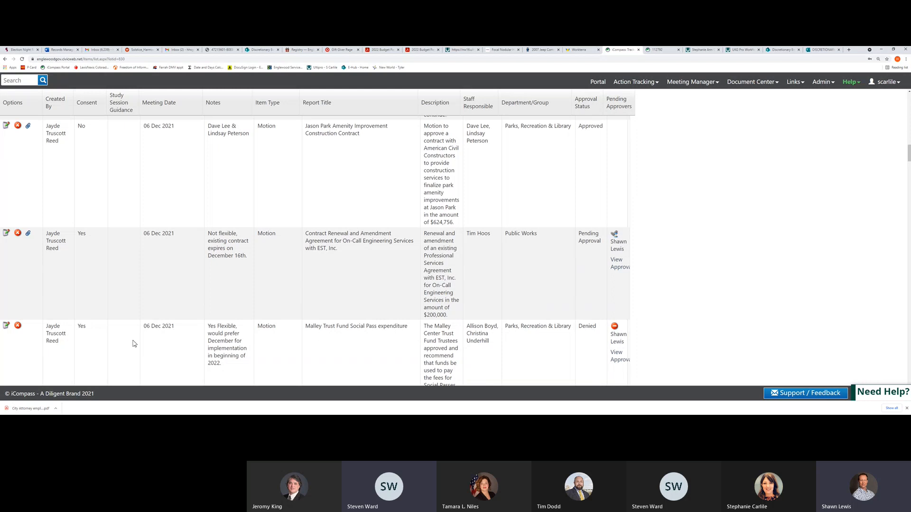
mouse_move(97, 333)
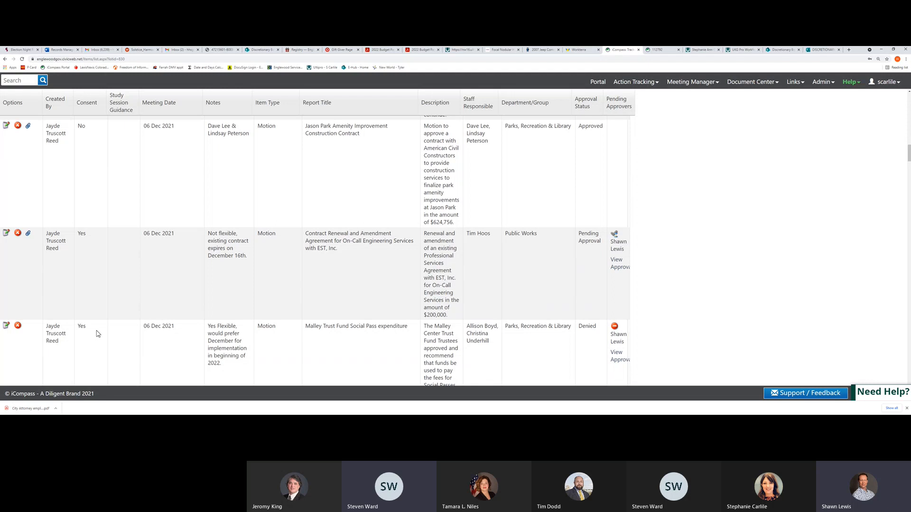
mouse_move(356, 343)
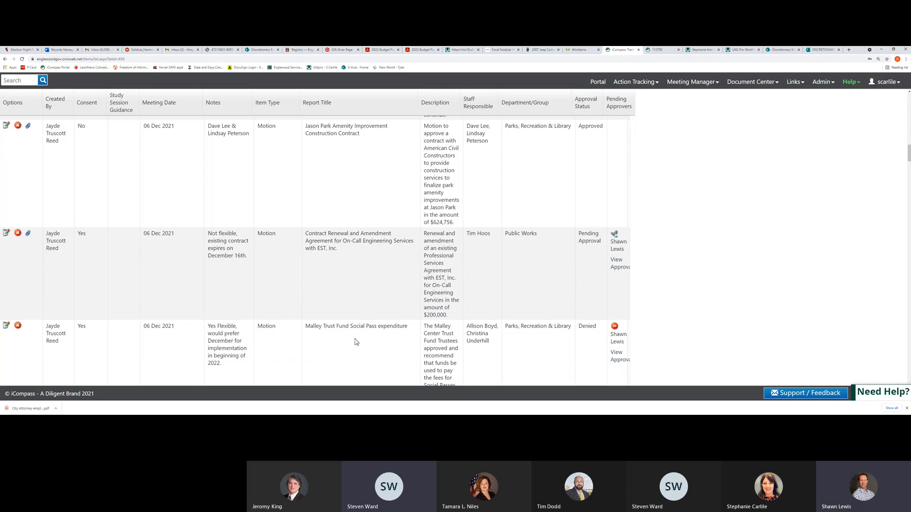
mouse_move(84, 332)
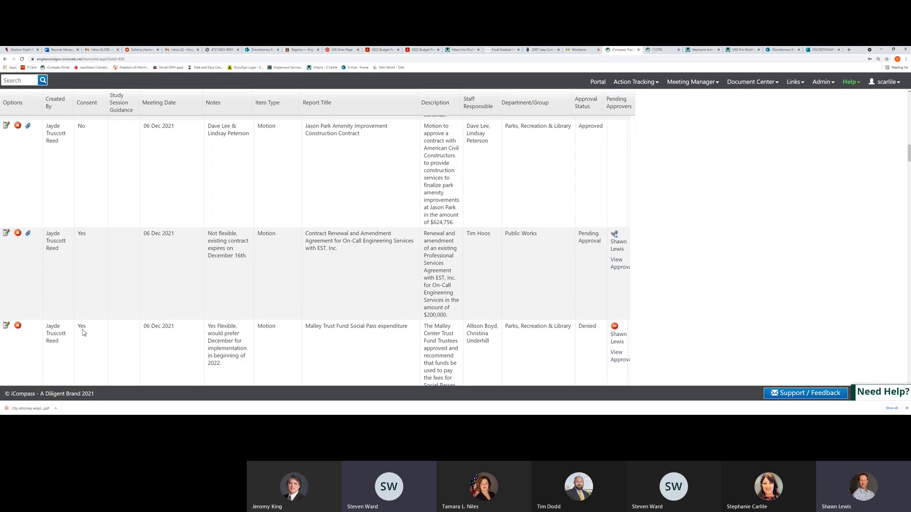
mouse_move(236, 353)
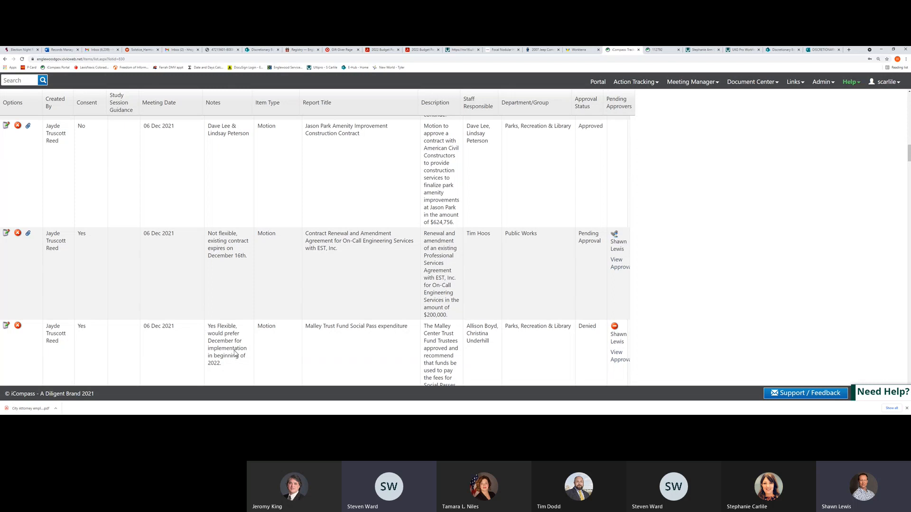
mouse_move(338, 347)
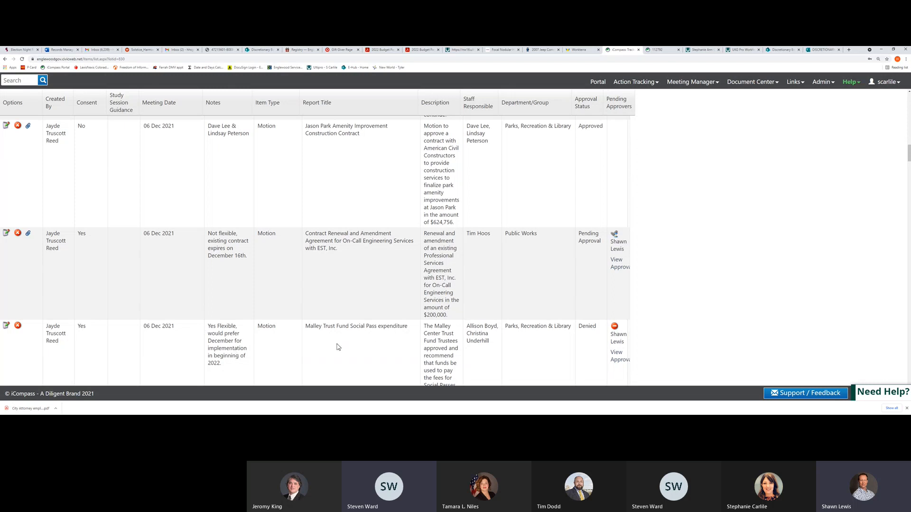
Step: Scroll past the Malley Trust item to the 13 Dec 2021 Holiday Dinner and City Charter rows
scroll("down", 3)
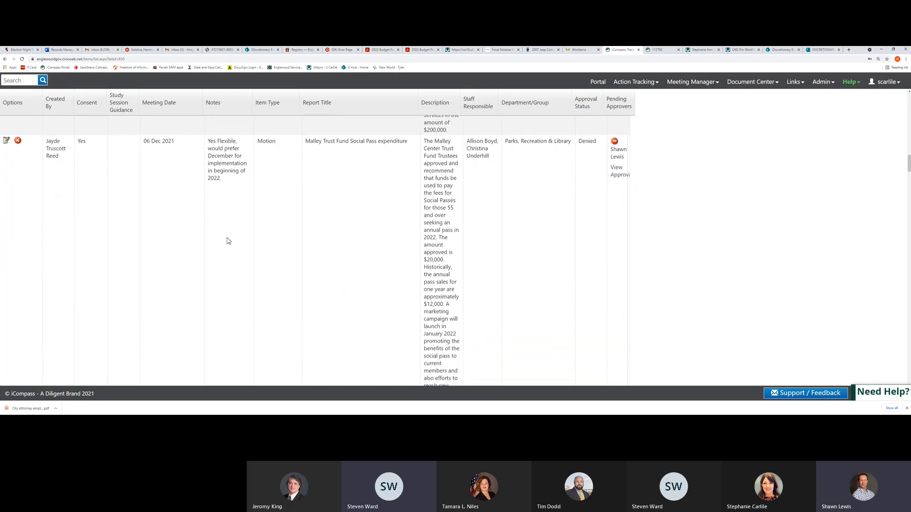
scroll("down", 3)
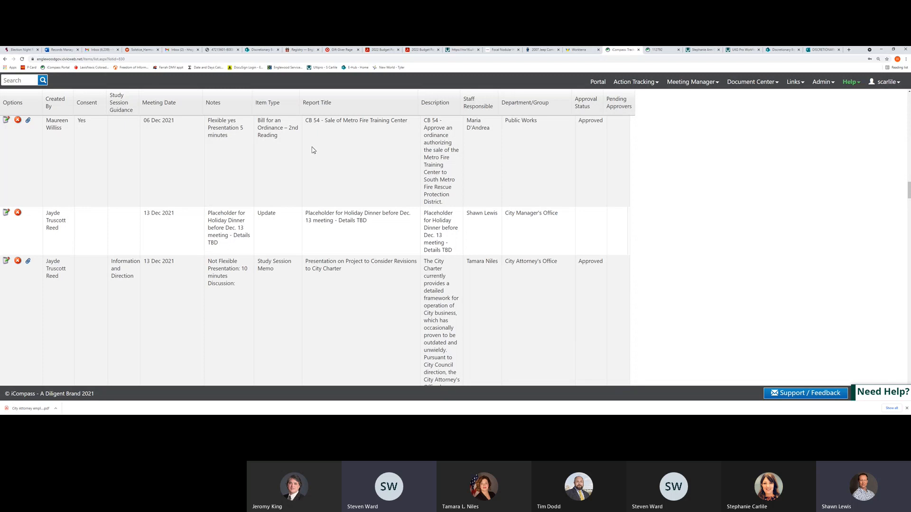
mouse_move(185, 228)
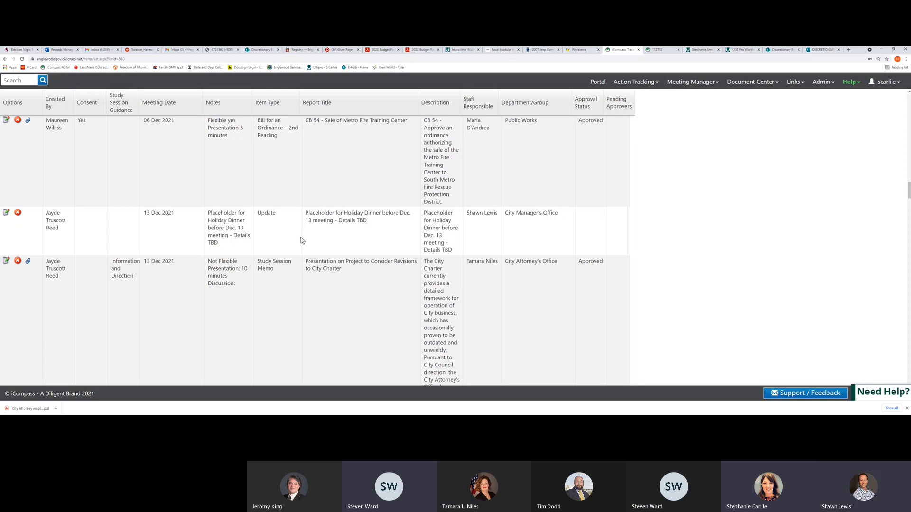
Step: Scroll slightly further to read the City Charter revisions presentation description
scroll("down", 3)
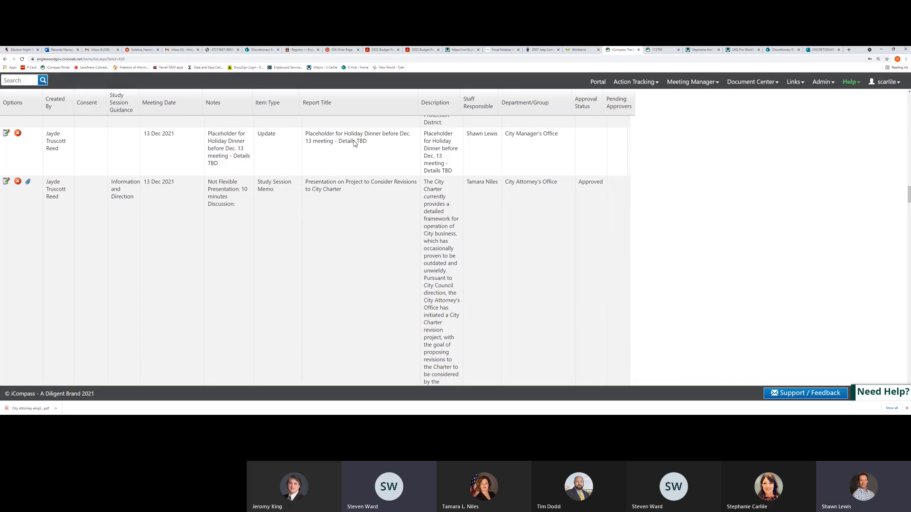
mouse_move(459, 168)
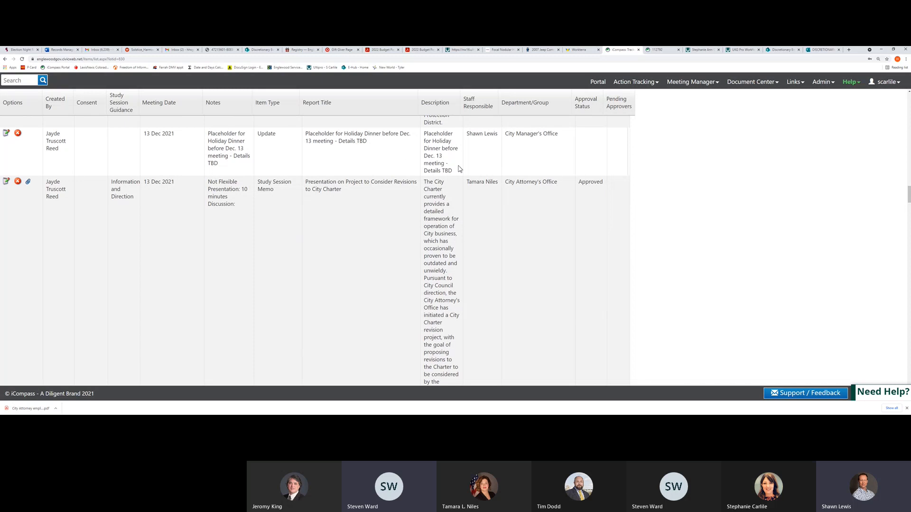
mouse_move(528, 181)
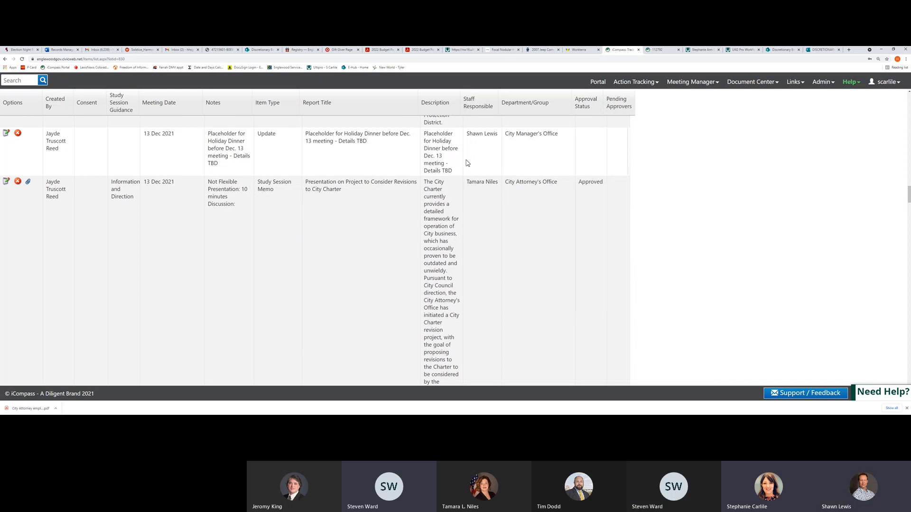
mouse_move(343, 145)
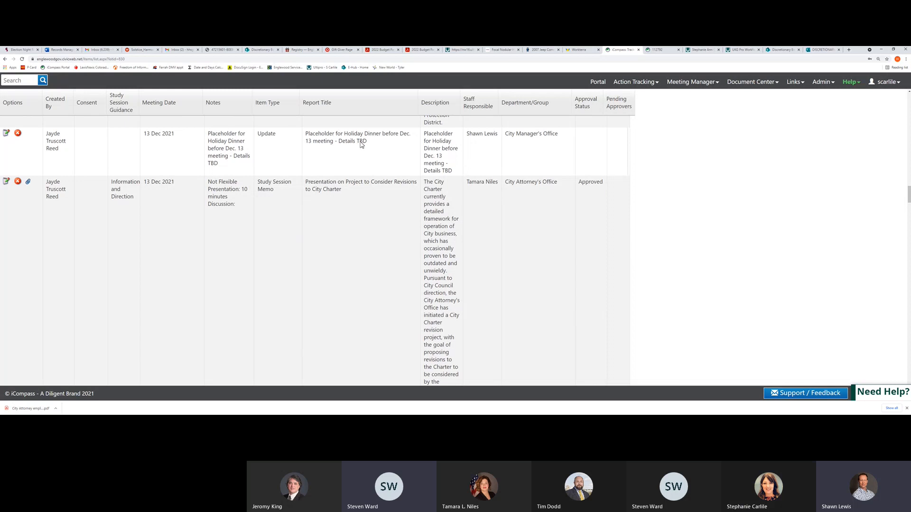
mouse_move(424, 141)
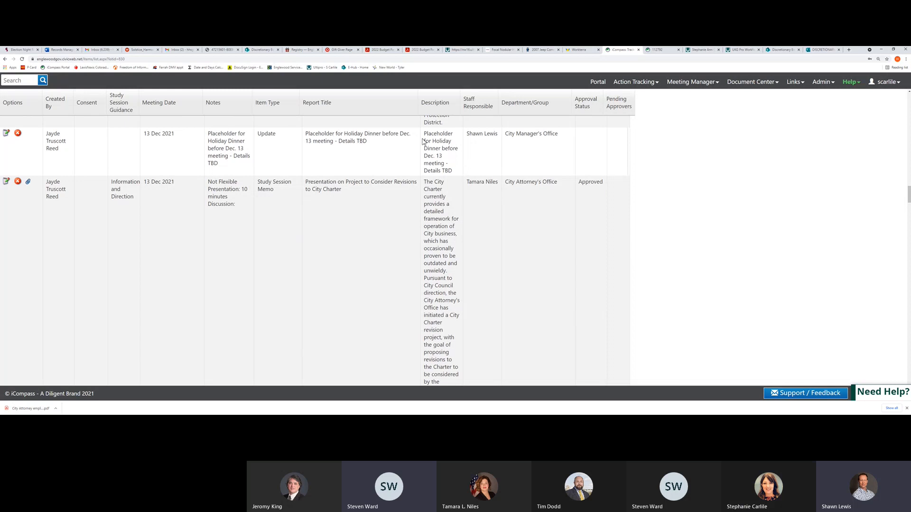
mouse_move(448, 174)
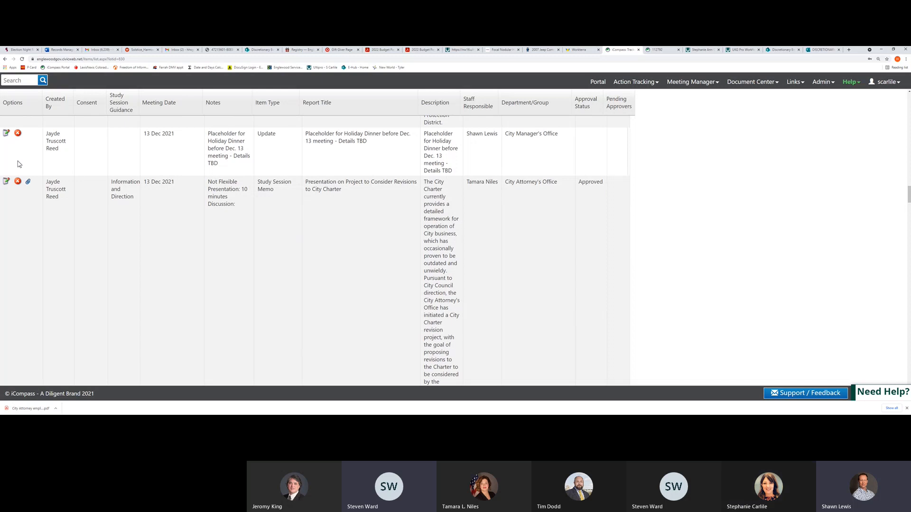
mouse_move(246, 144)
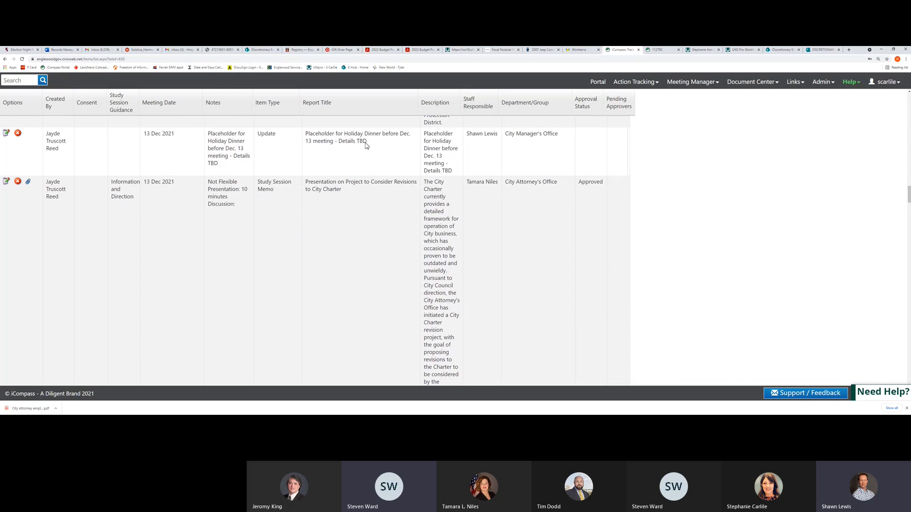
mouse_move(361, 149)
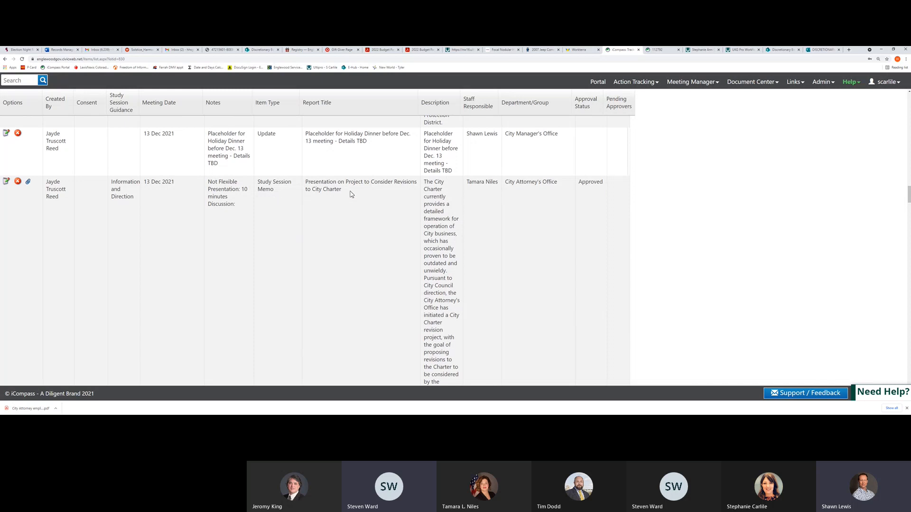
mouse_move(354, 190)
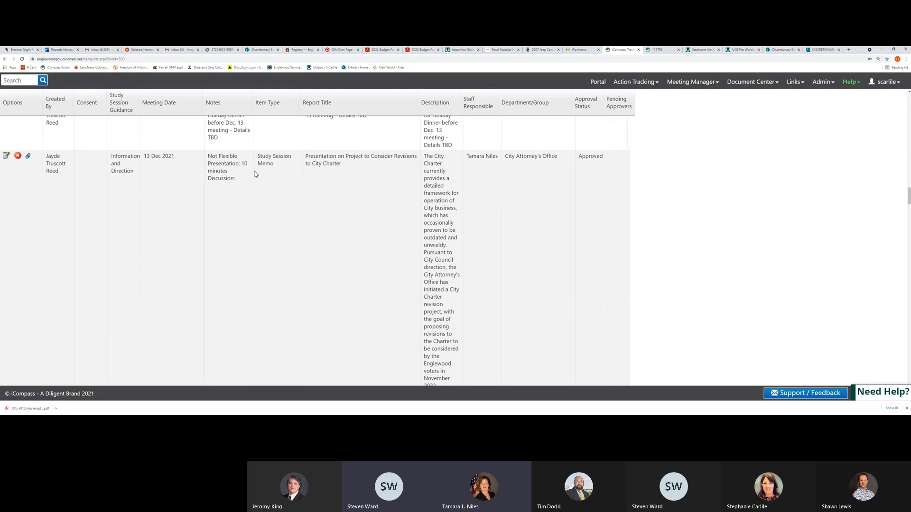
mouse_move(269, 178)
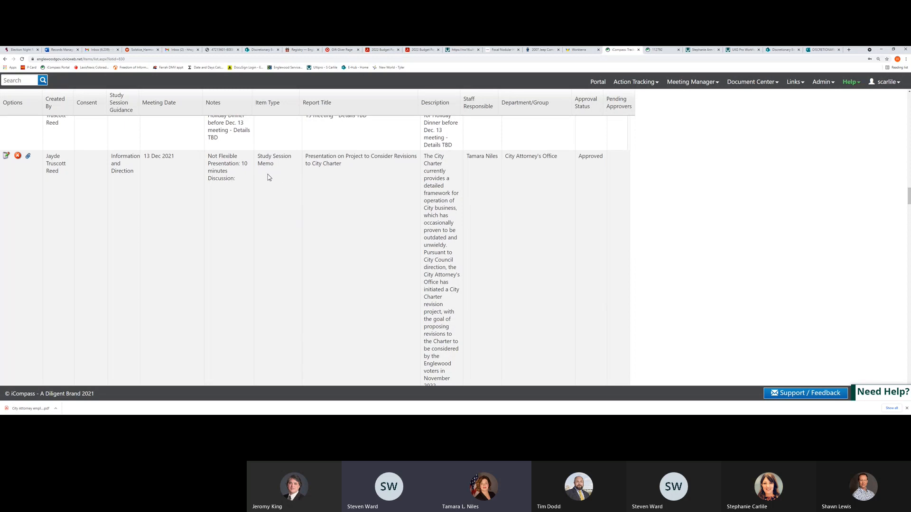
mouse_move(250, 176)
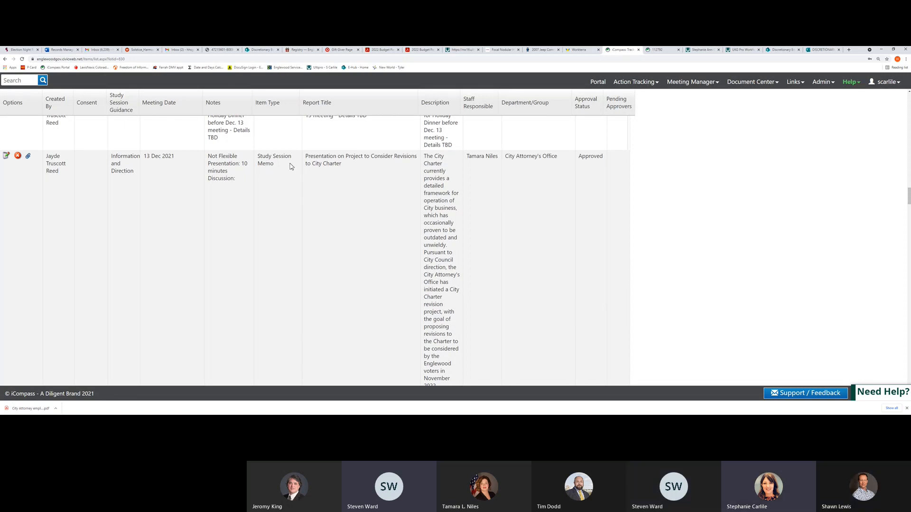
mouse_move(353, 182)
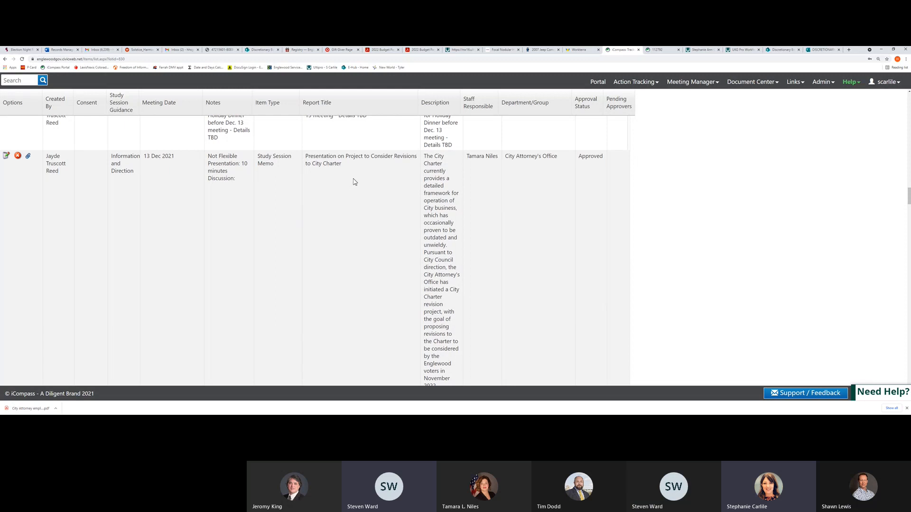
mouse_move(367, 153)
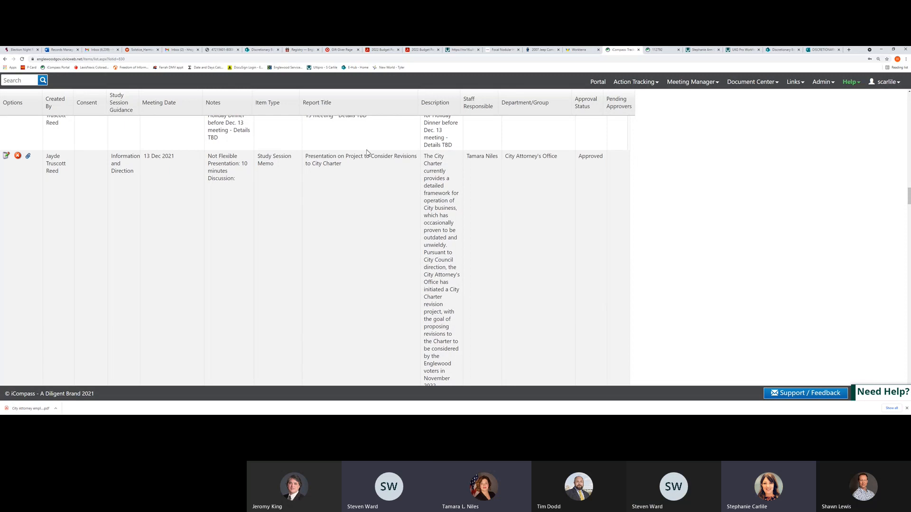
mouse_move(294, 202)
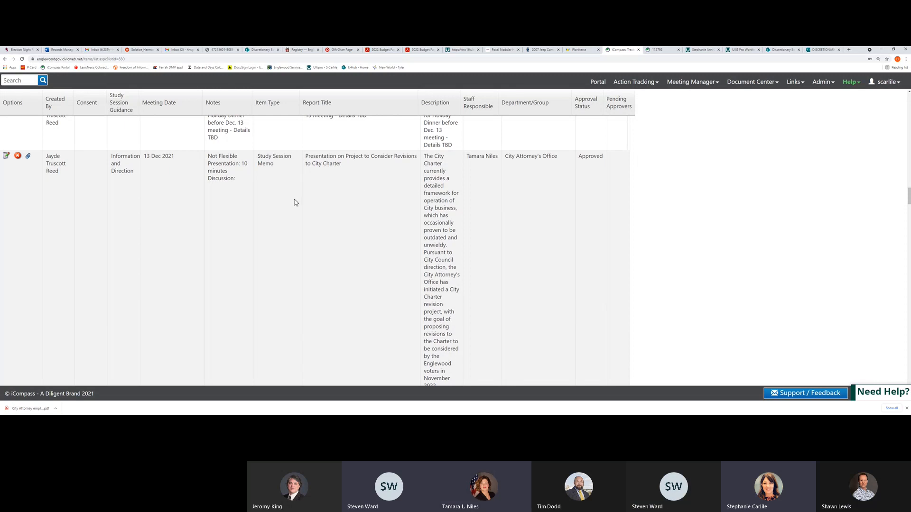
Step: Scroll down to the 13 Dec 2021 Municipal Court Judge salary and Microsoft Enterprise Agreement rows
scroll("down", 3)
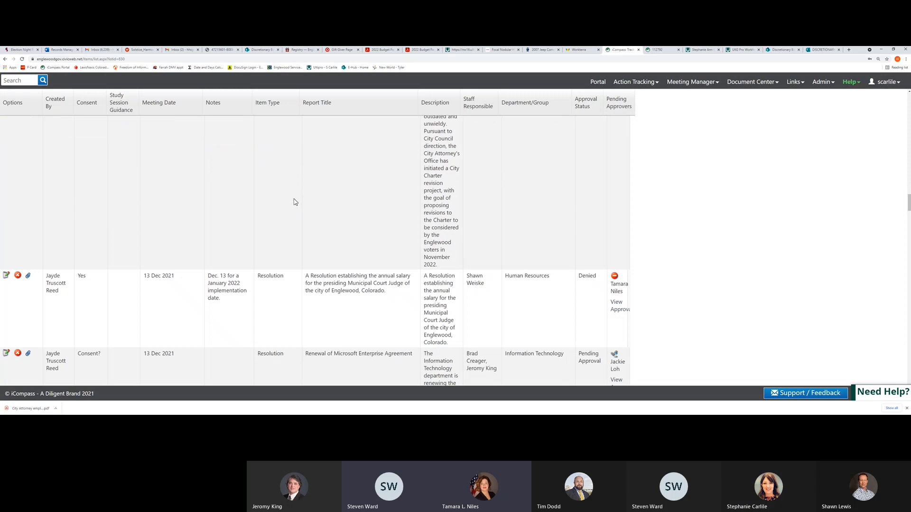
scroll("down", 3)
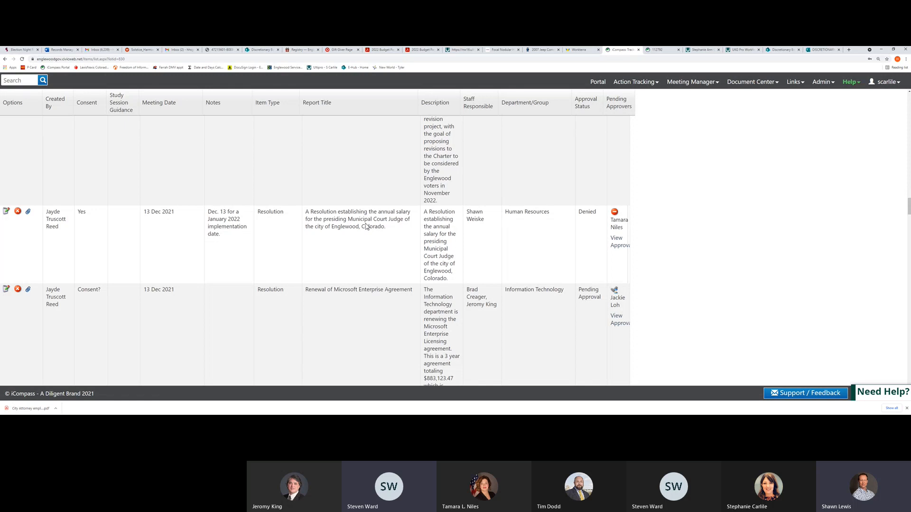
mouse_move(244, 321)
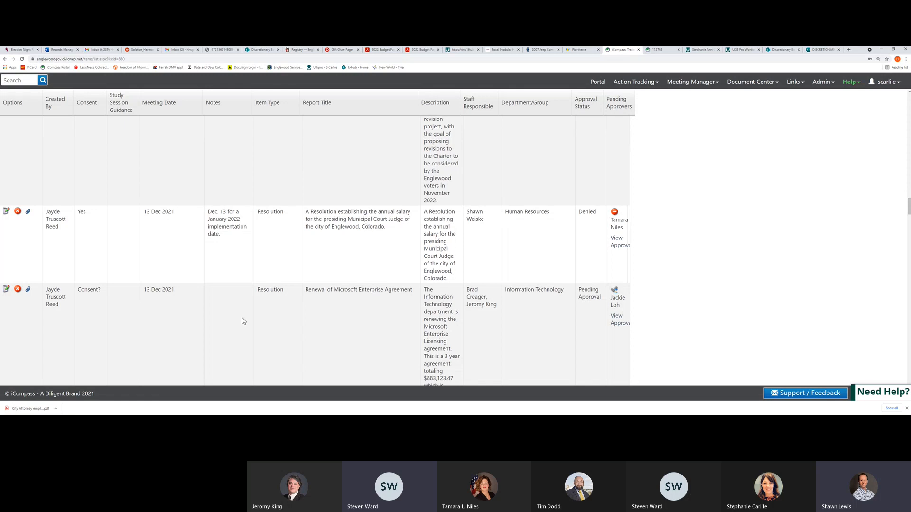
scroll("down", 3)
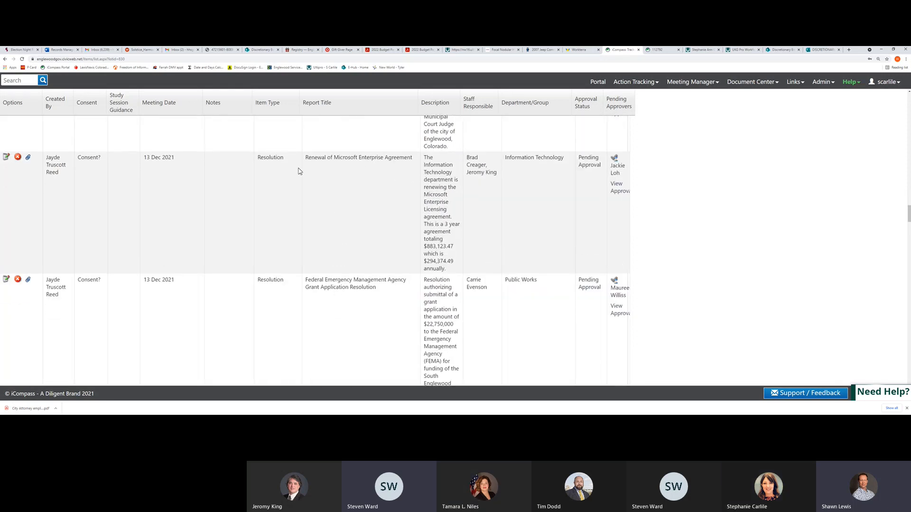
mouse_move(295, 171)
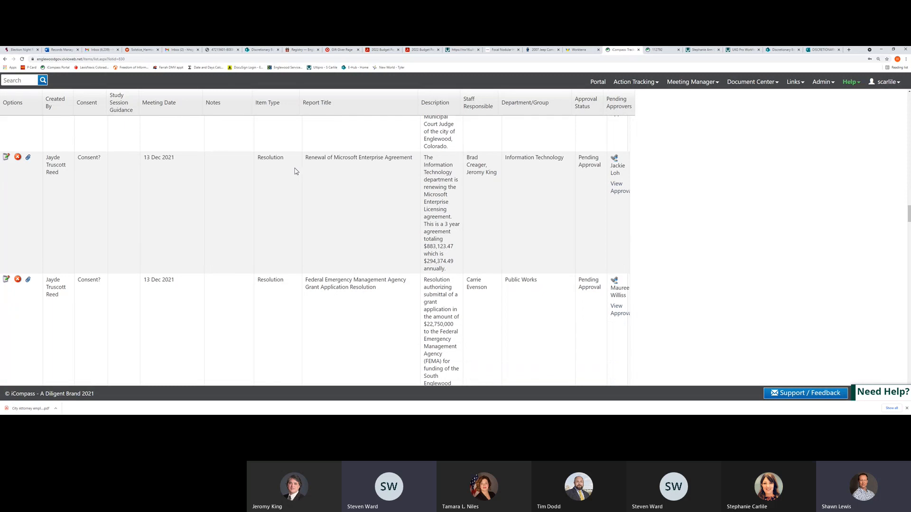
mouse_move(95, 159)
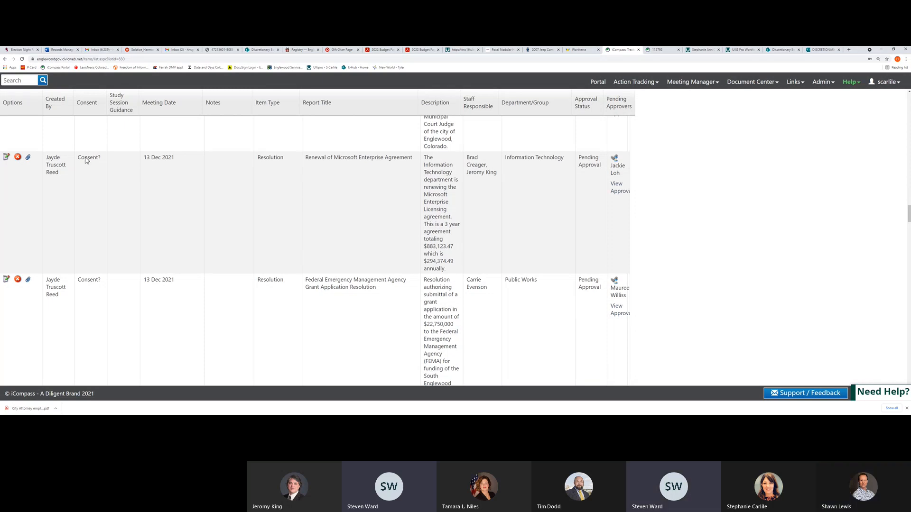
mouse_move(95, 162)
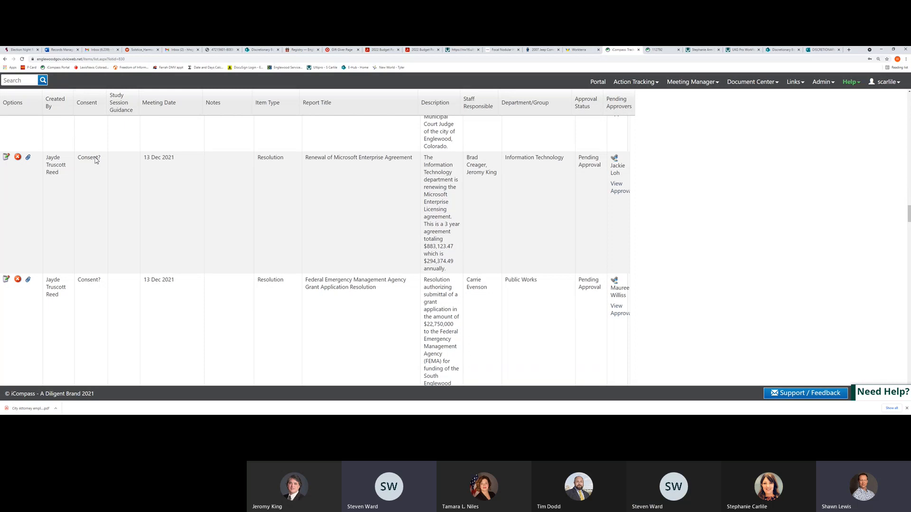
mouse_move(65, 282)
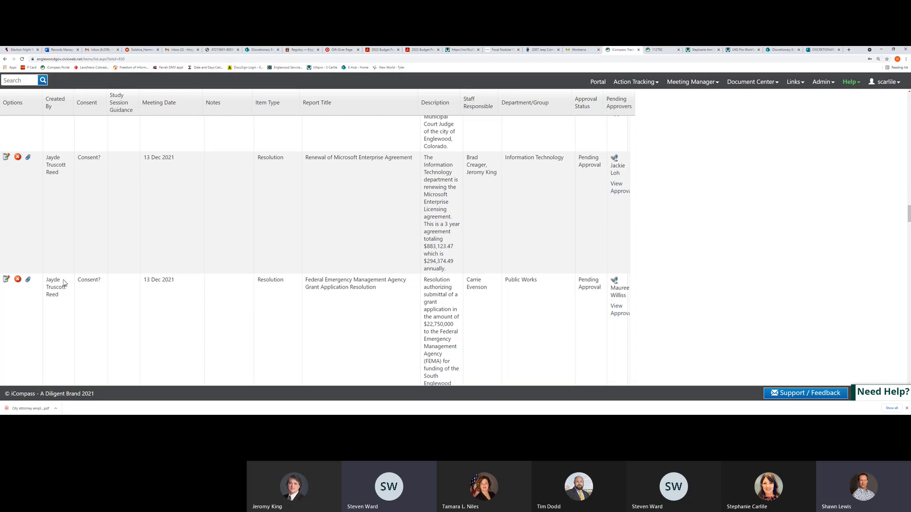
mouse_move(429, 302)
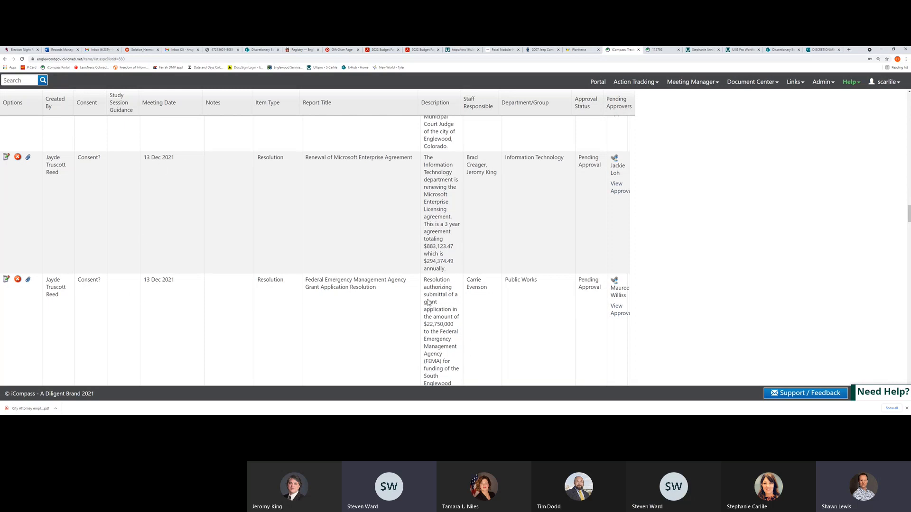
mouse_move(99, 284)
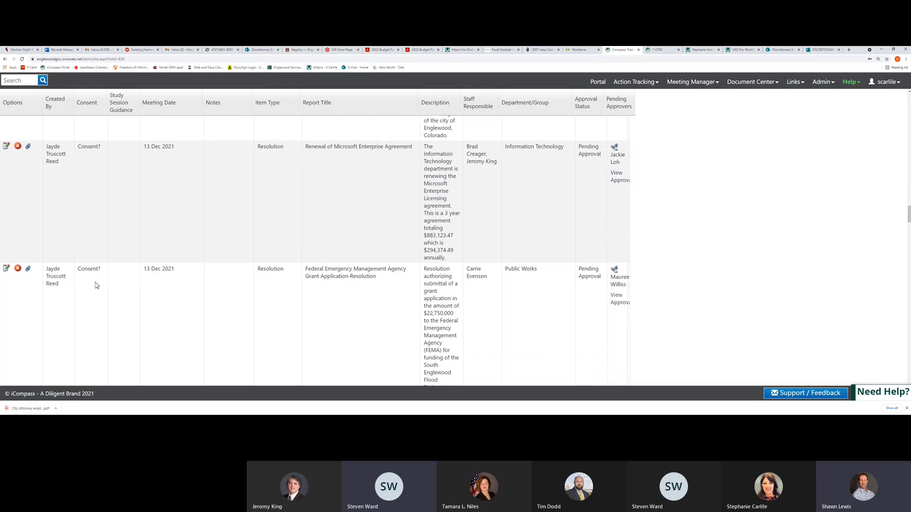
scroll("down", 3)
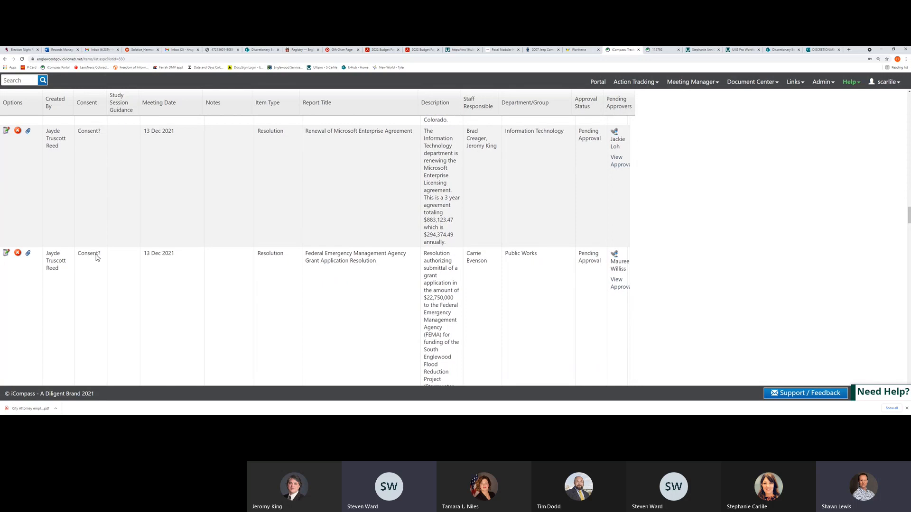
mouse_move(423, 326)
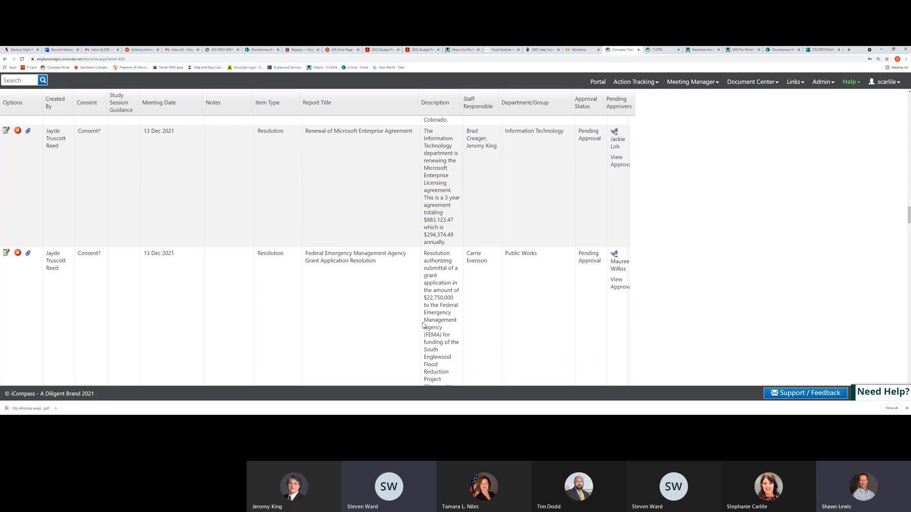
Step: Scroll until the FEMA grant resolution row tops the table, Kaplan, Kirsch and Rockwell renewal below
scroll("down", 3)
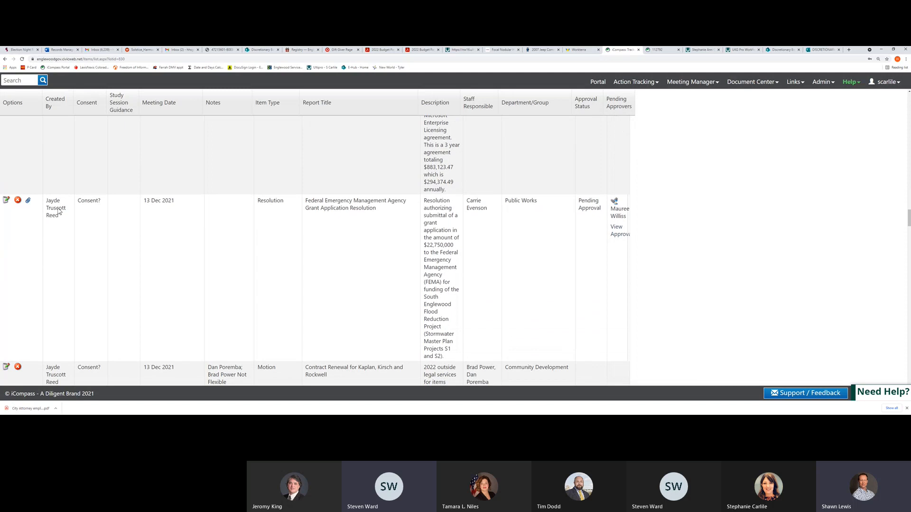
mouse_move(105, 203)
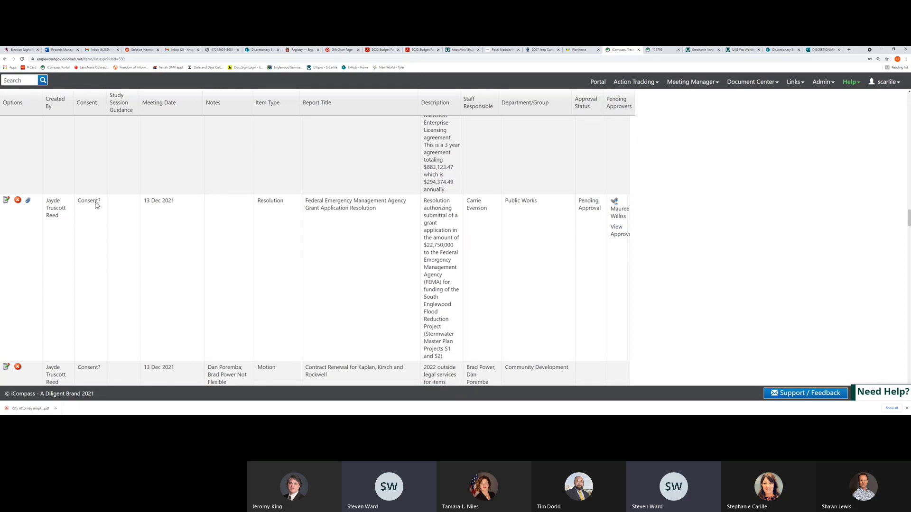
mouse_move(93, 206)
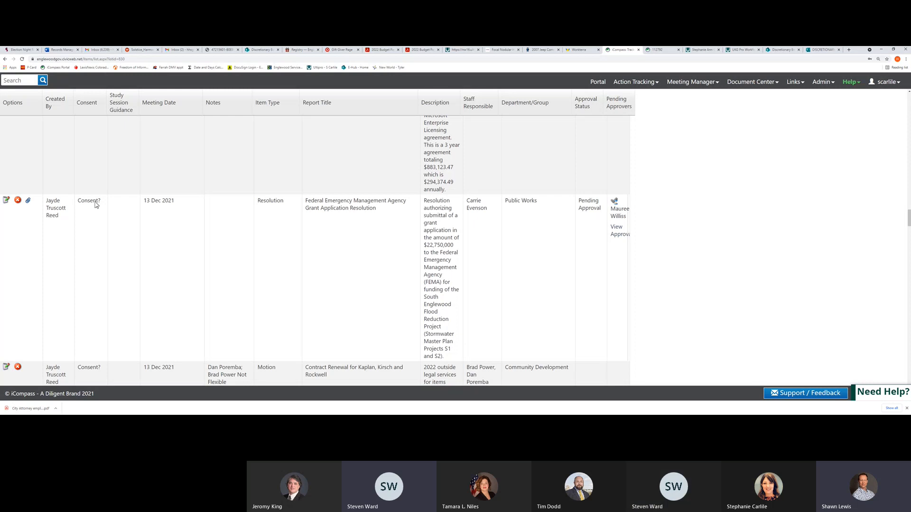
Step: Scroll past the Strategic Plan Revamp row to the CB 53 ordinance and first 04 Jan 2022 memos
scroll("down", 3)
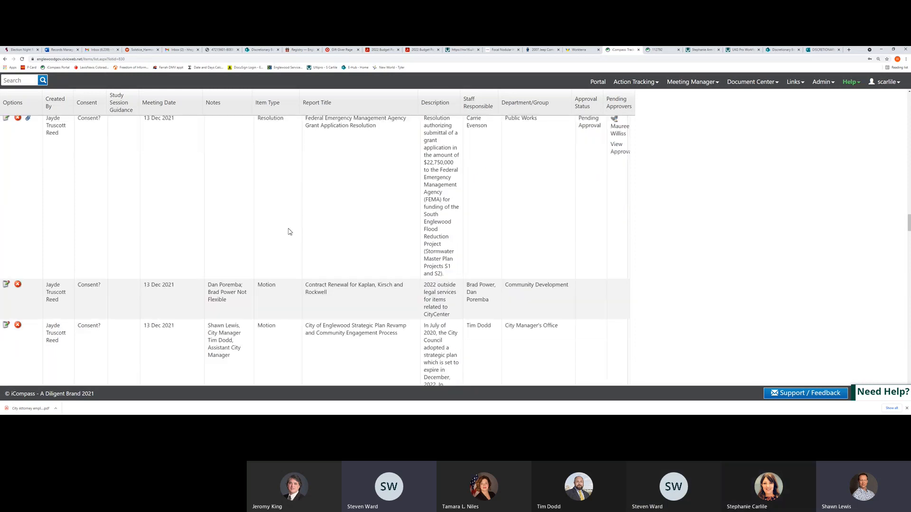
scroll("down", 3)
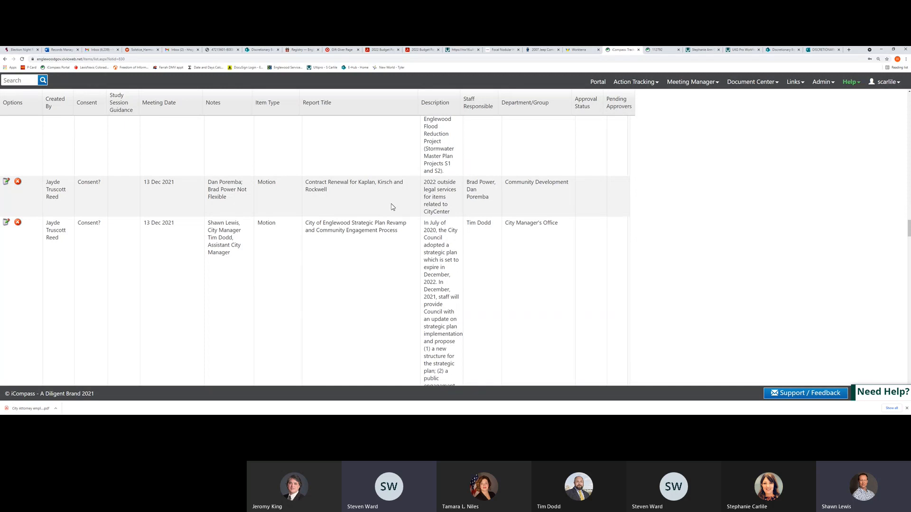
mouse_move(97, 185)
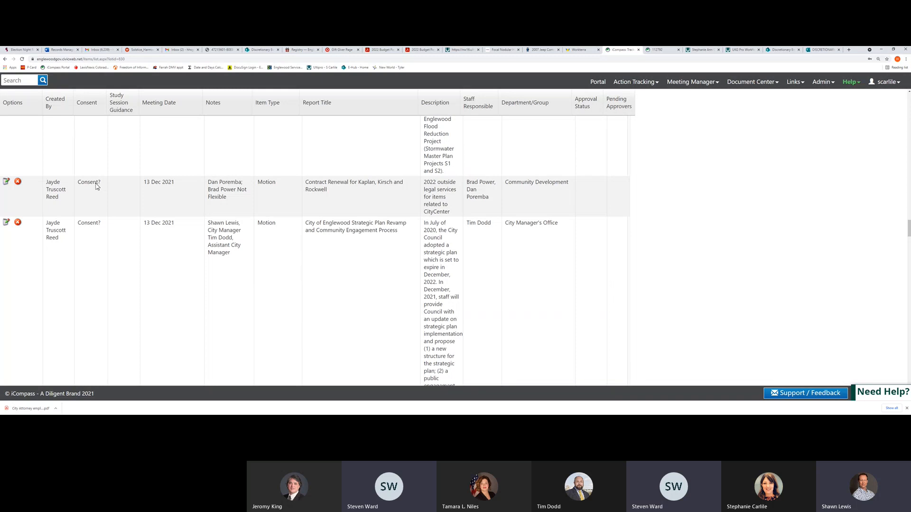
mouse_move(101, 250)
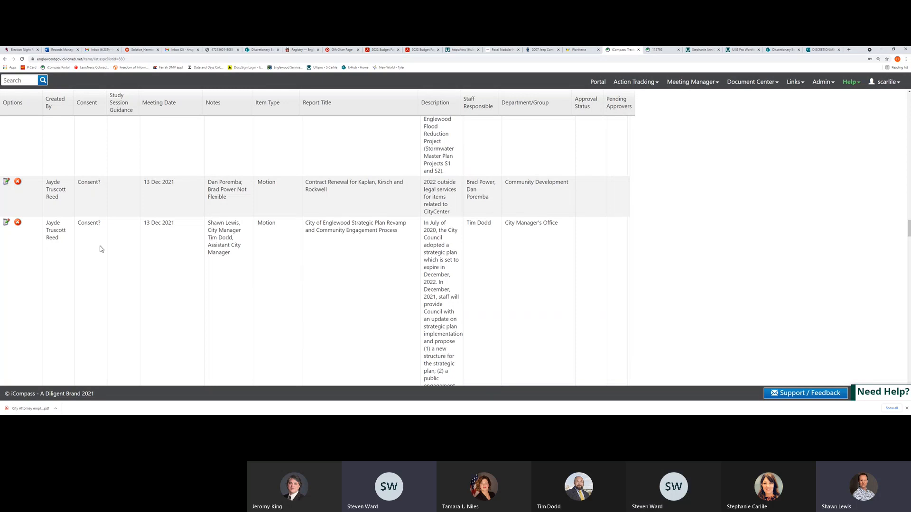
mouse_move(99, 230)
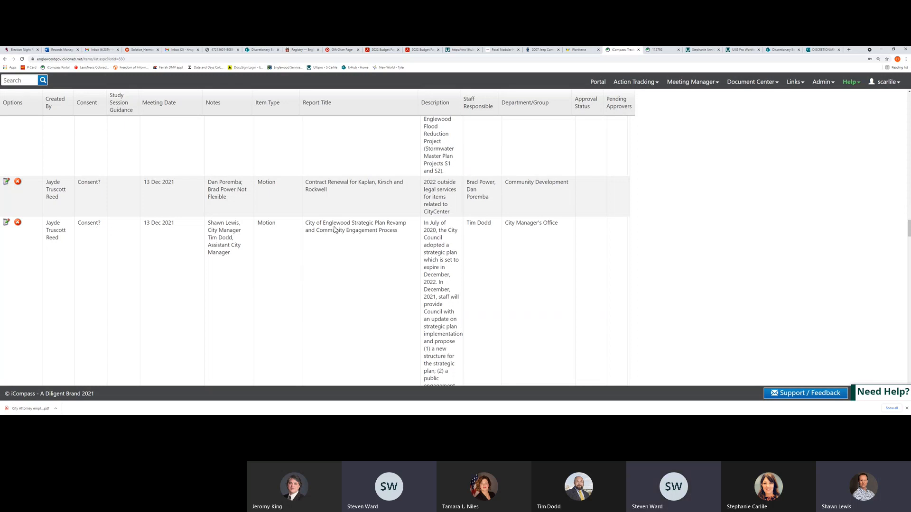
mouse_move(436, 291)
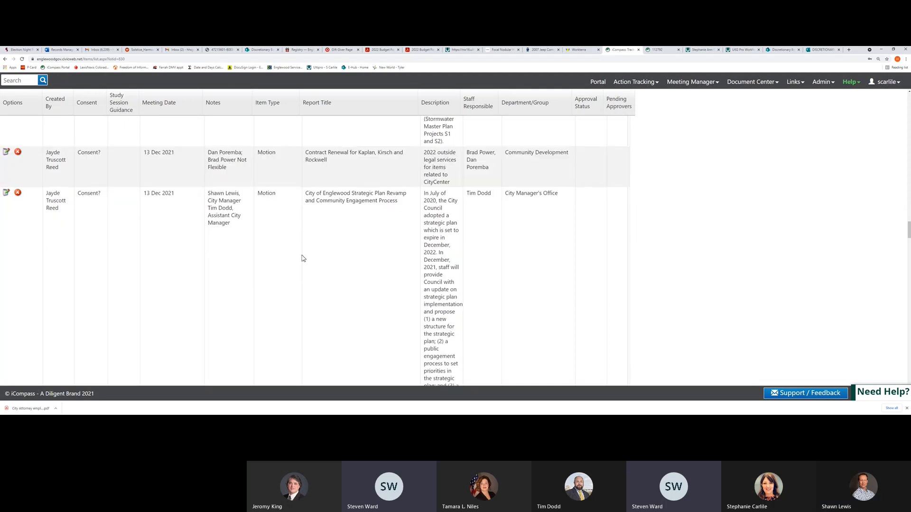
scroll("down", 3)
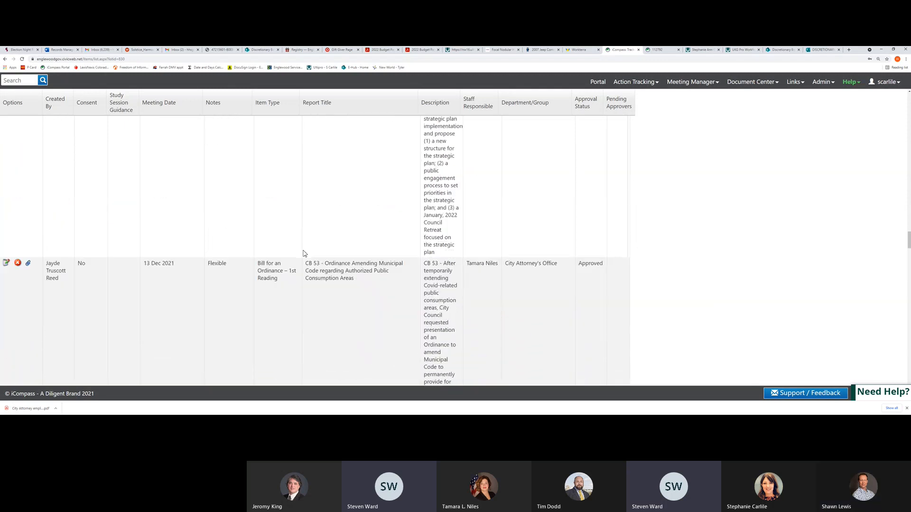
scroll("down", 3)
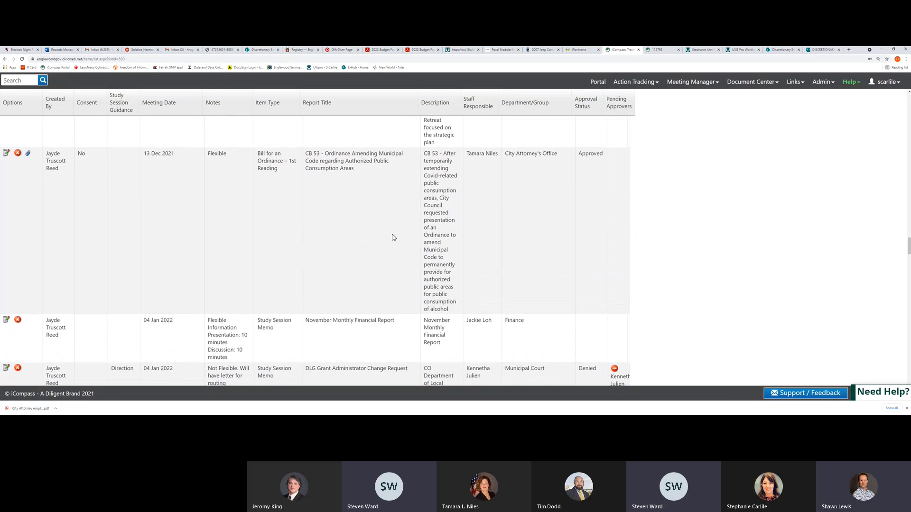
mouse_move(374, 233)
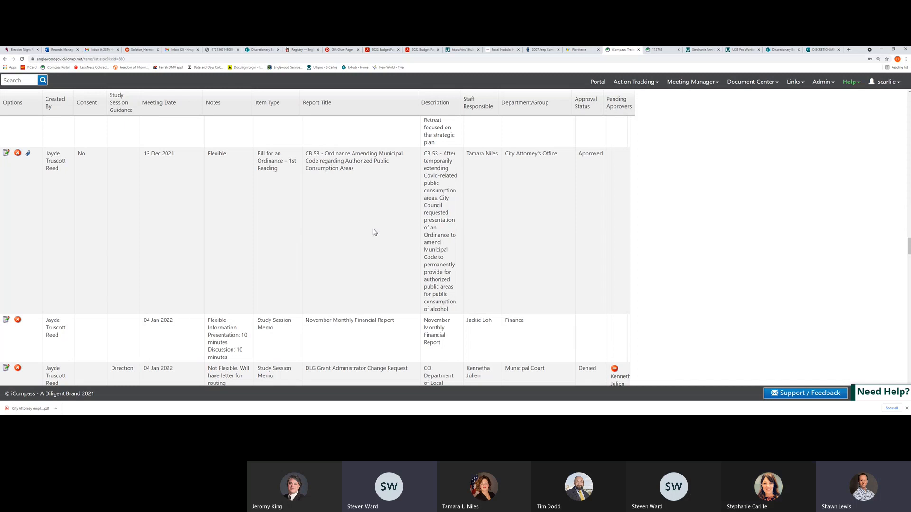
Step: Scroll through the 04 Jan 2022 DLG Grant change request to the Holiday Lighting Contest and CDOT US-285 rows
scroll("down", 3)
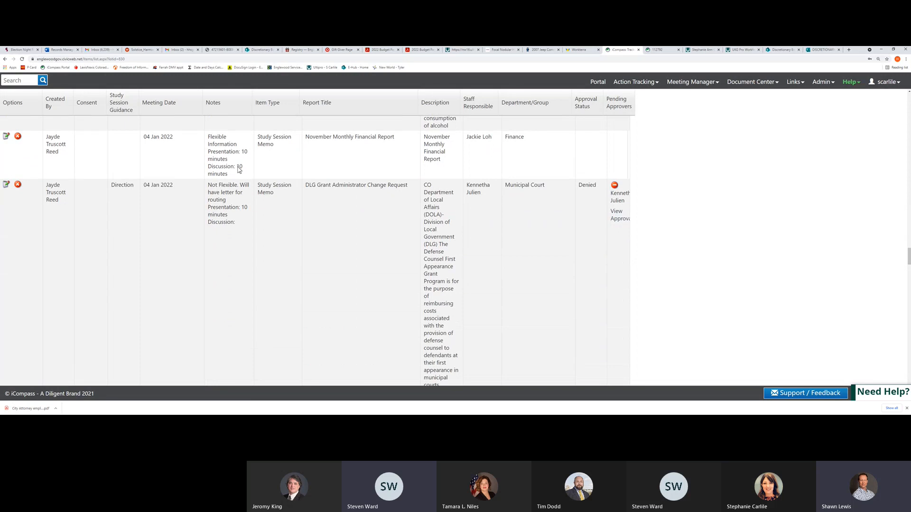
mouse_move(238, 230)
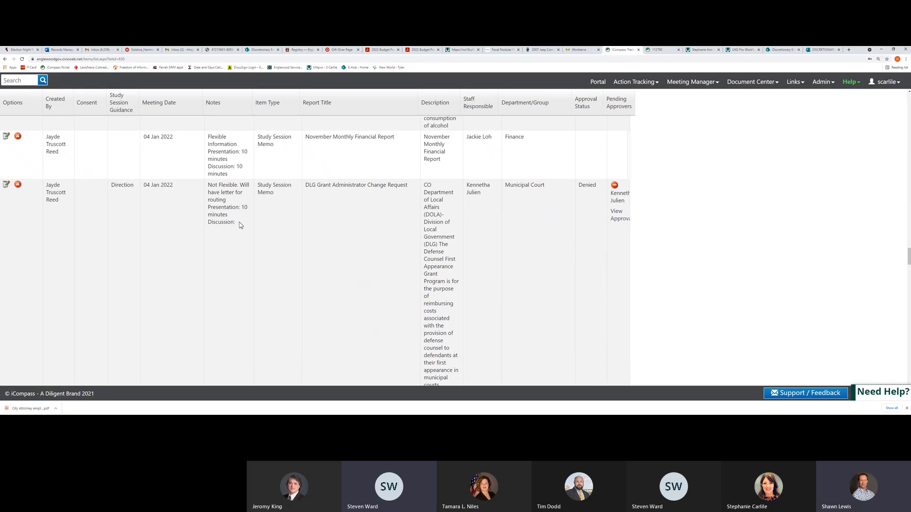
mouse_move(238, 227)
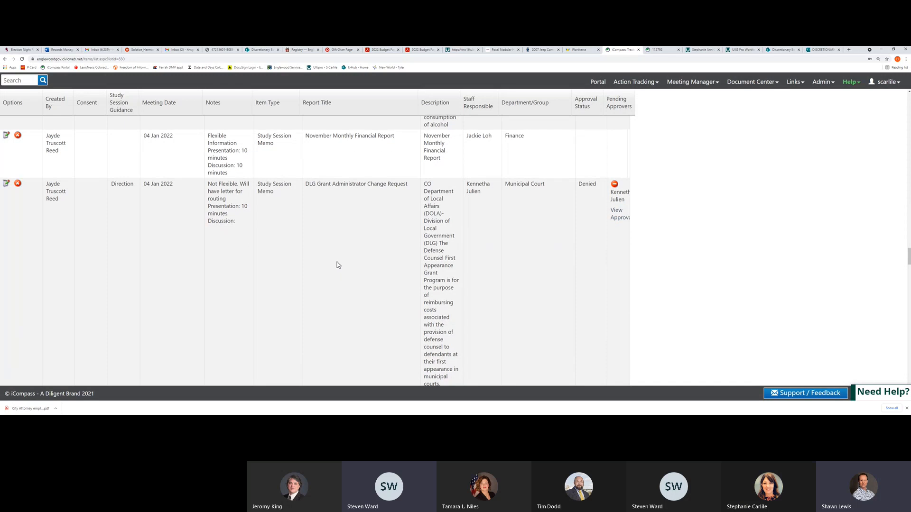
scroll("down", 3)
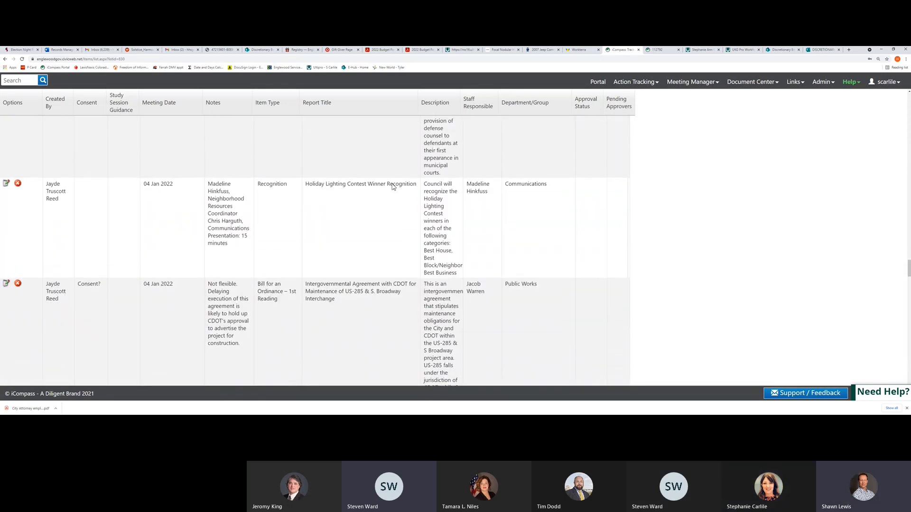
mouse_move(366, 227)
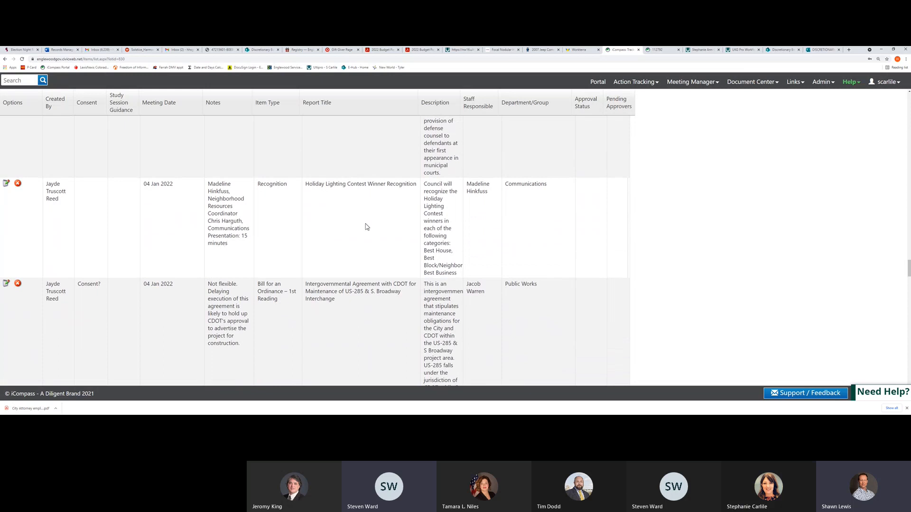
mouse_move(312, 239)
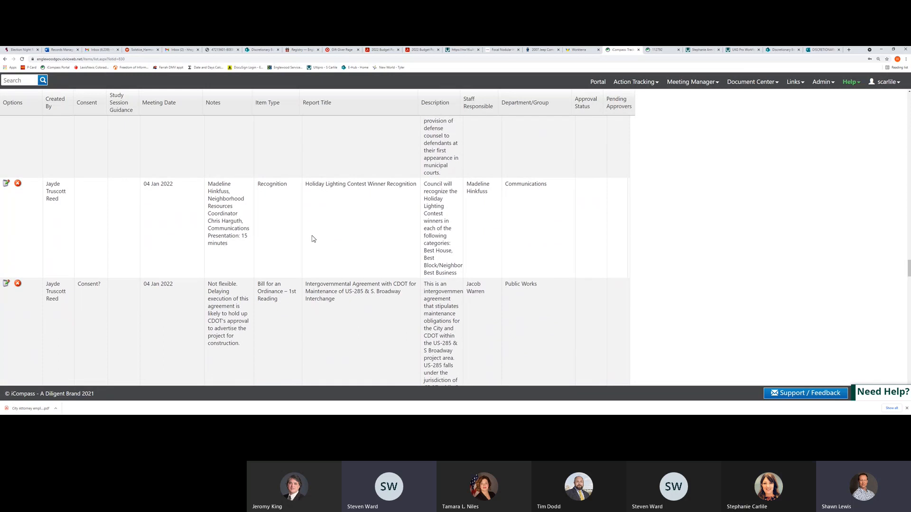
scroll("down", 3)
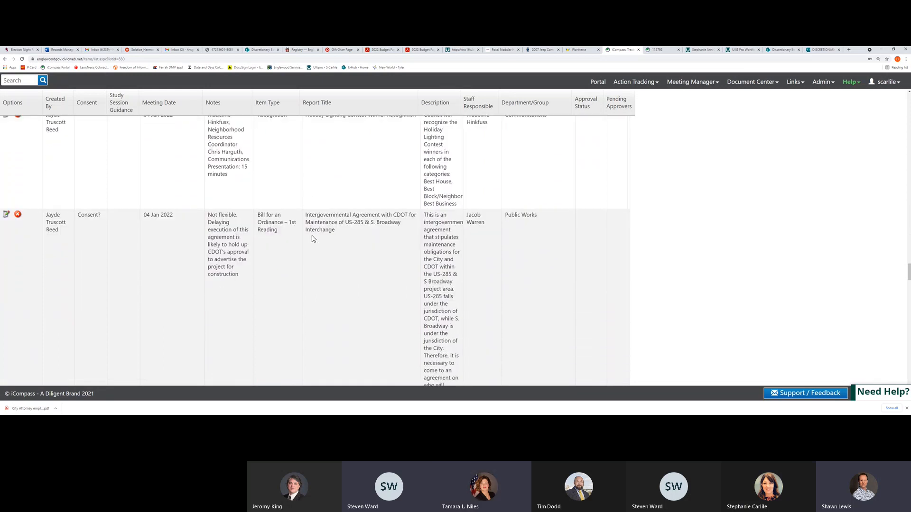
scroll("down", 3)
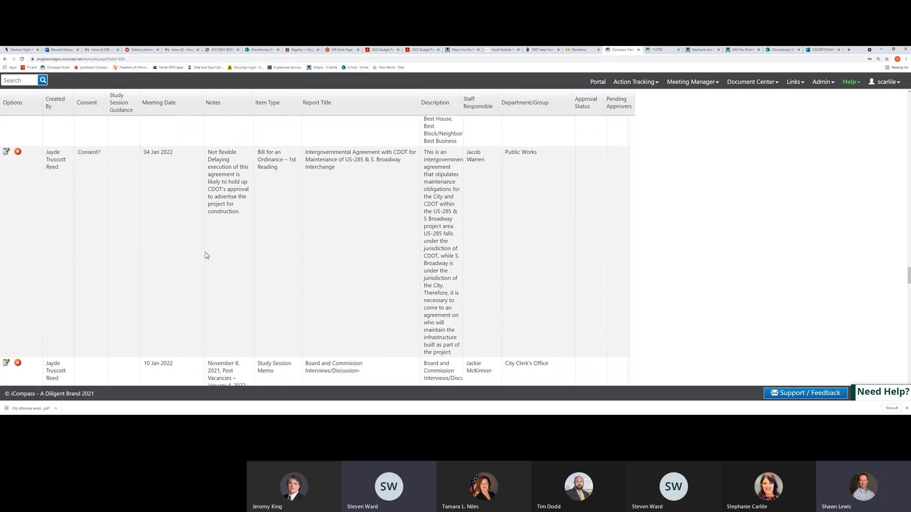
mouse_move(255, 208)
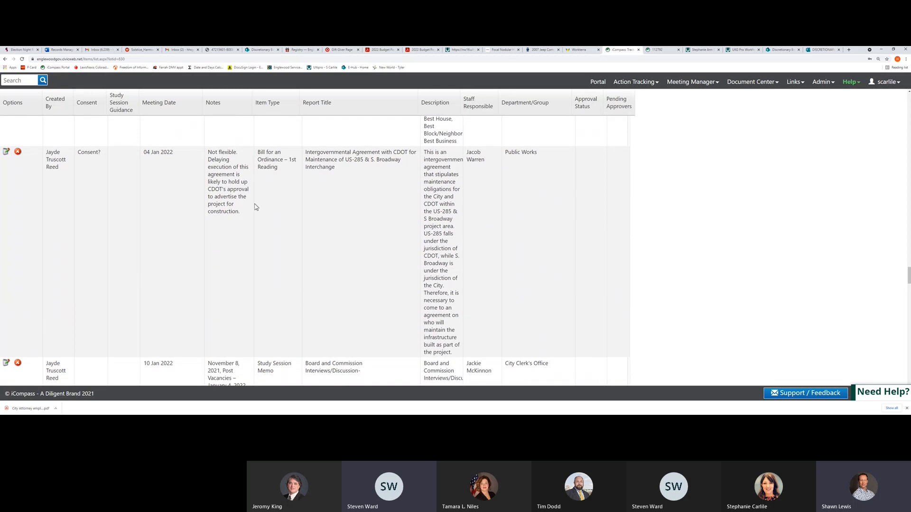
mouse_move(370, 167)
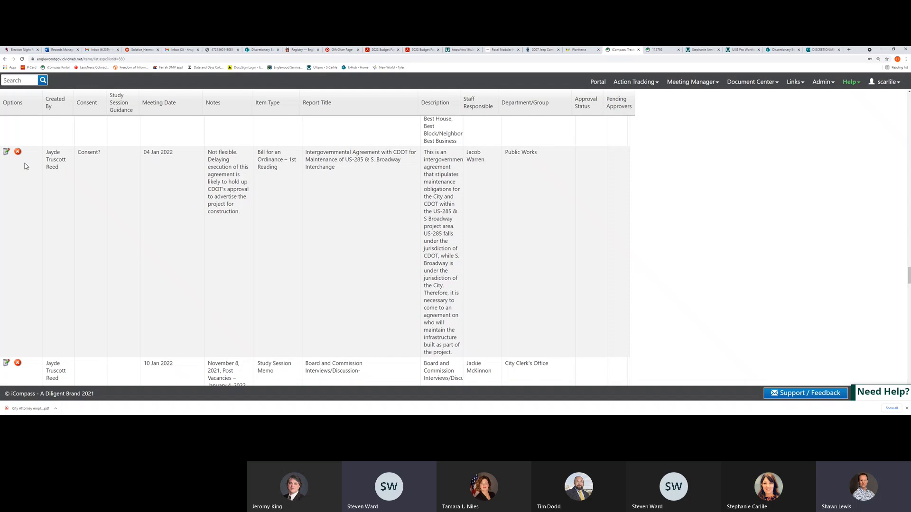
mouse_move(91, 157)
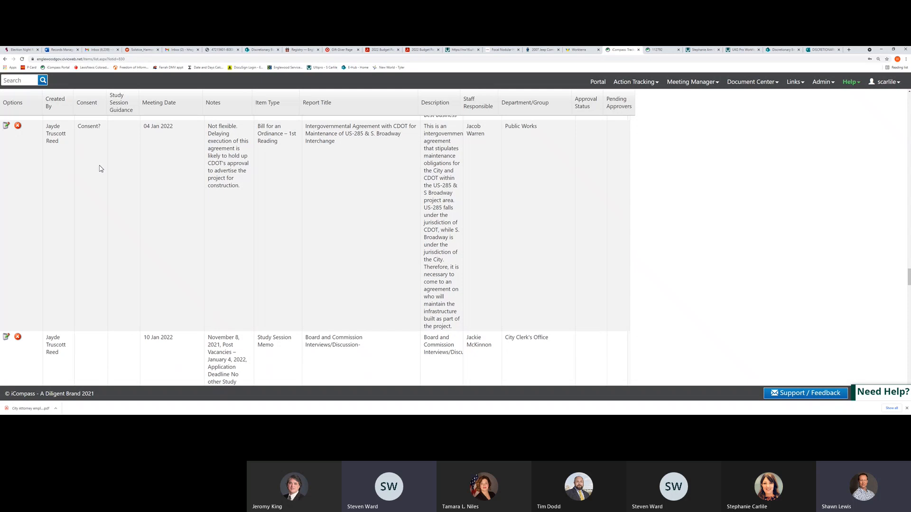
Step: Scroll past the 10 and 18 Jan 2022 rows to the EDDA 2022 budget and loan agreement items
scroll("down", 3)
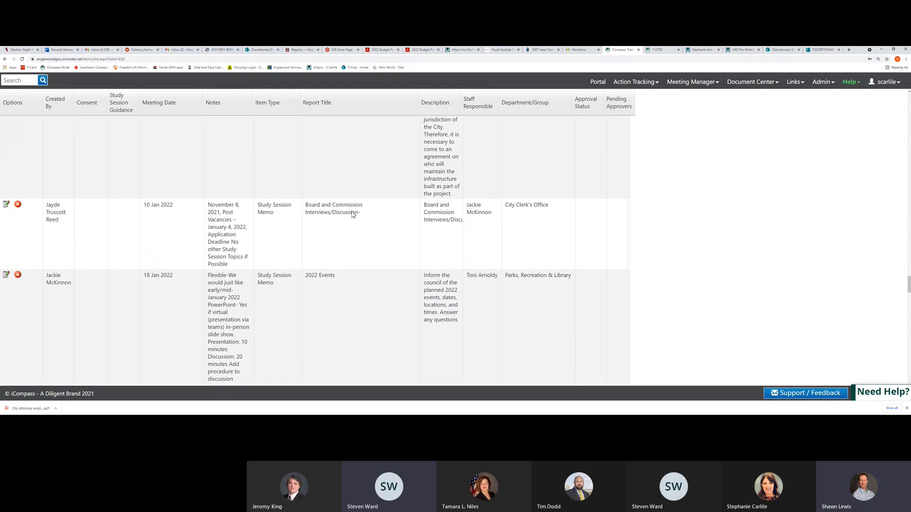
mouse_move(366, 206)
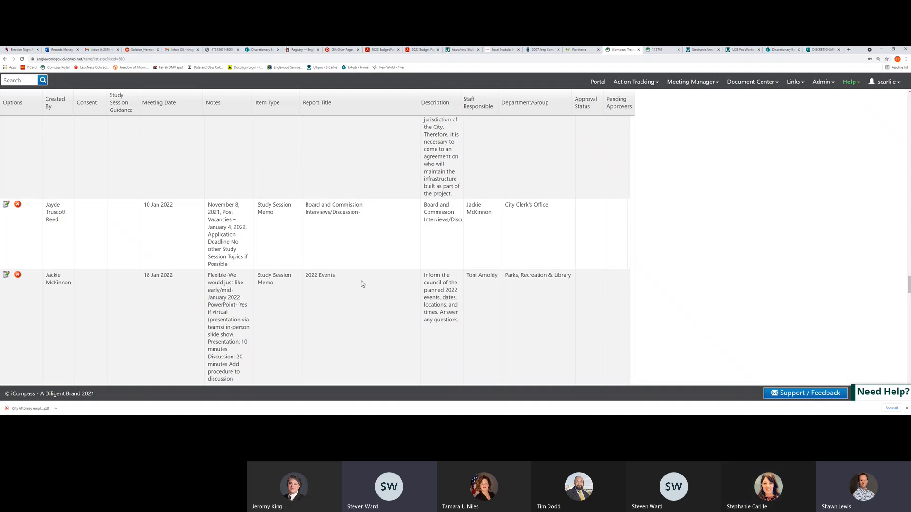
mouse_move(323, 286)
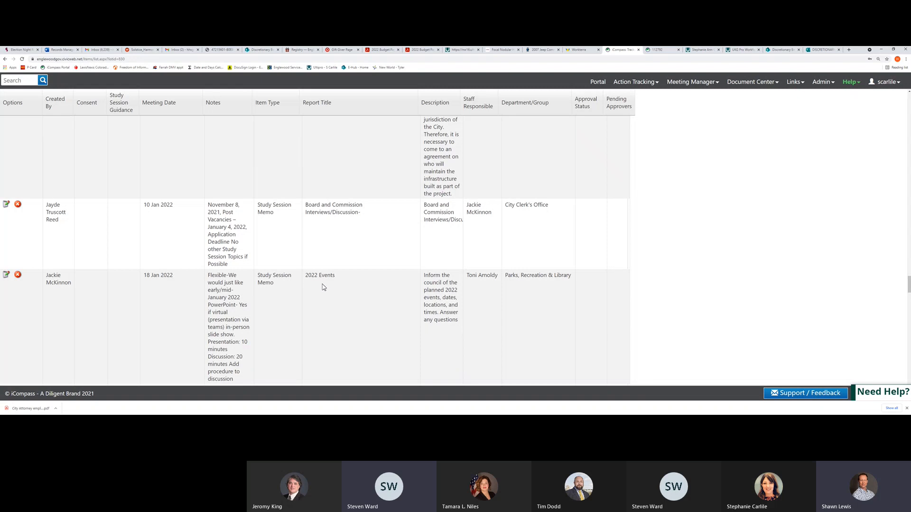
scroll("down", 3)
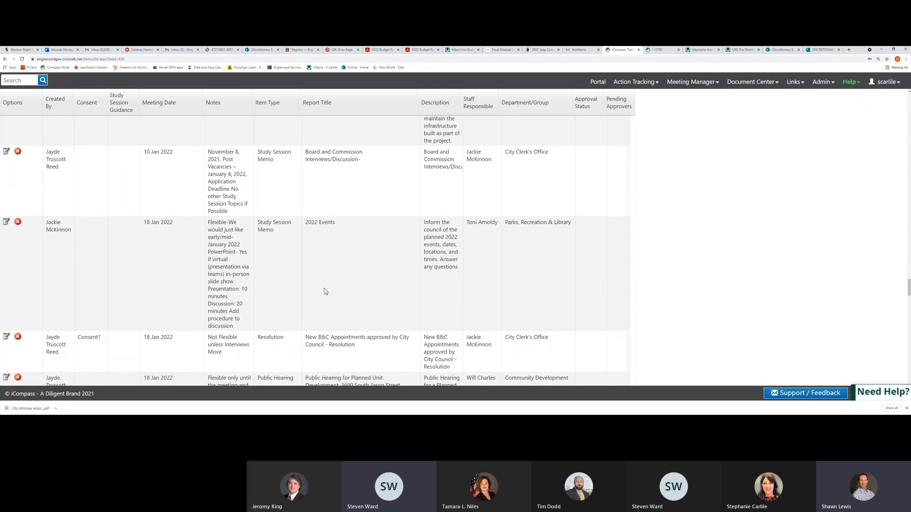
scroll("down", 3)
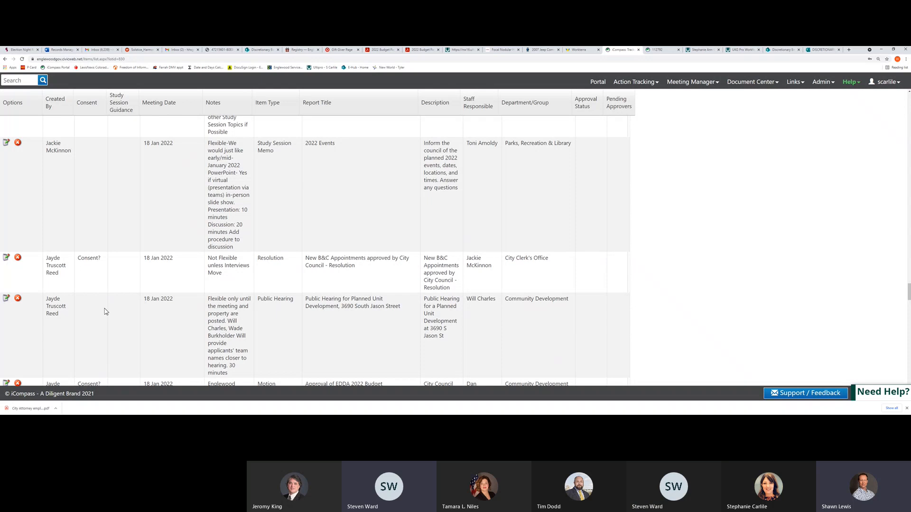
scroll("down", 3)
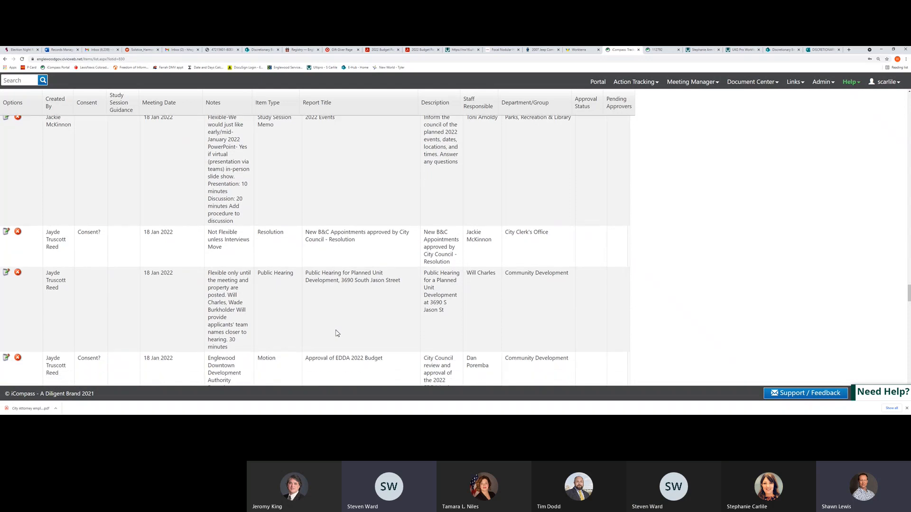
scroll("down", 3)
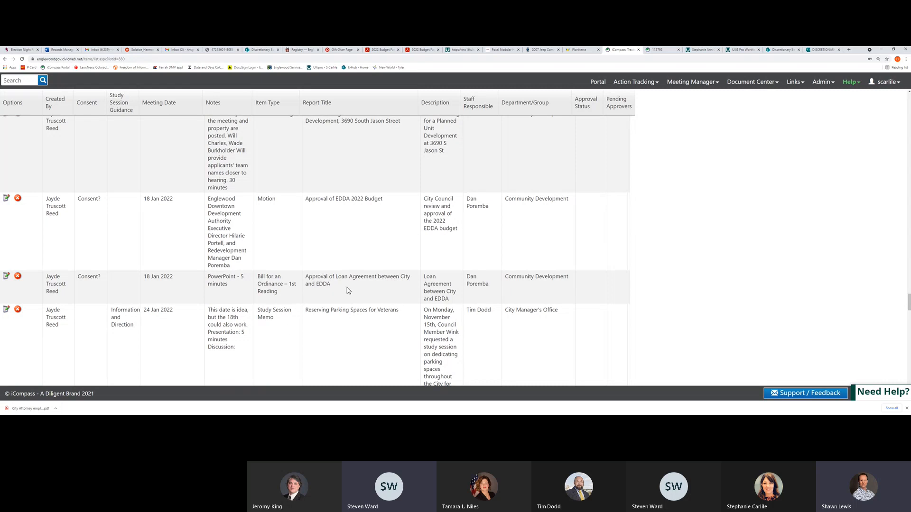
Step: Scroll past the 24 Jan 2022 veterans parking and right-of-way rows to the policy manual and December financial report rows
scroll("down", 3)
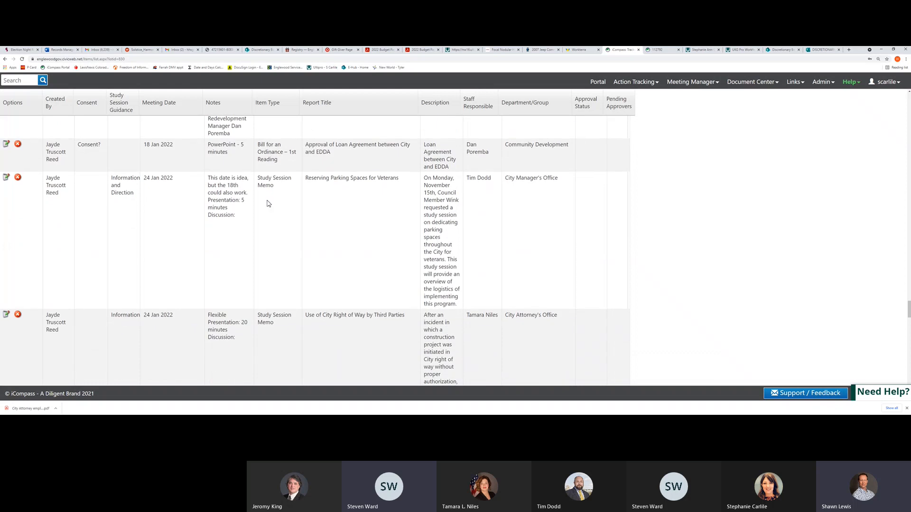
mouse_move(149, 186)
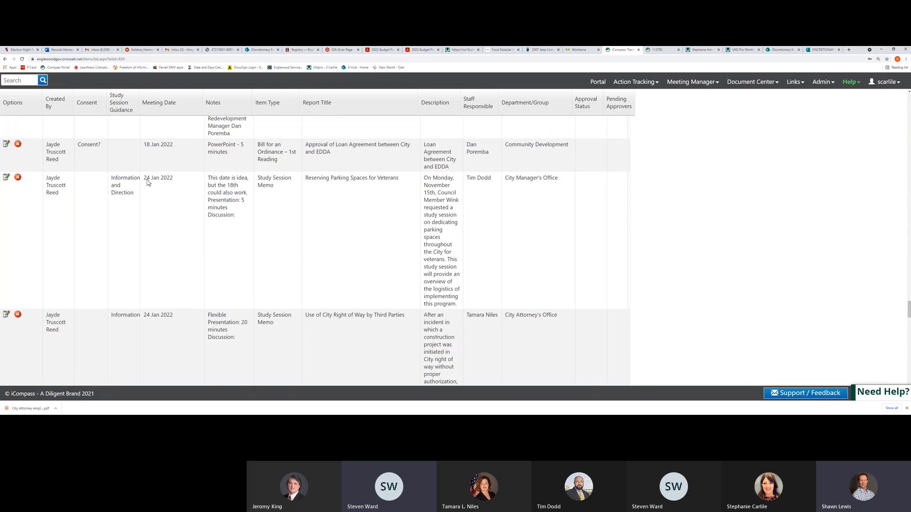
mouse_move(247, 326)
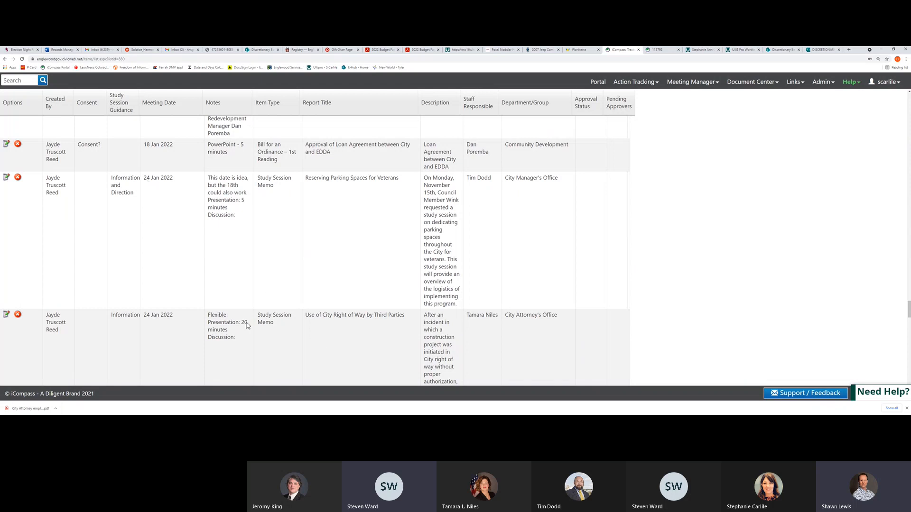
mouse_move(341, 323)
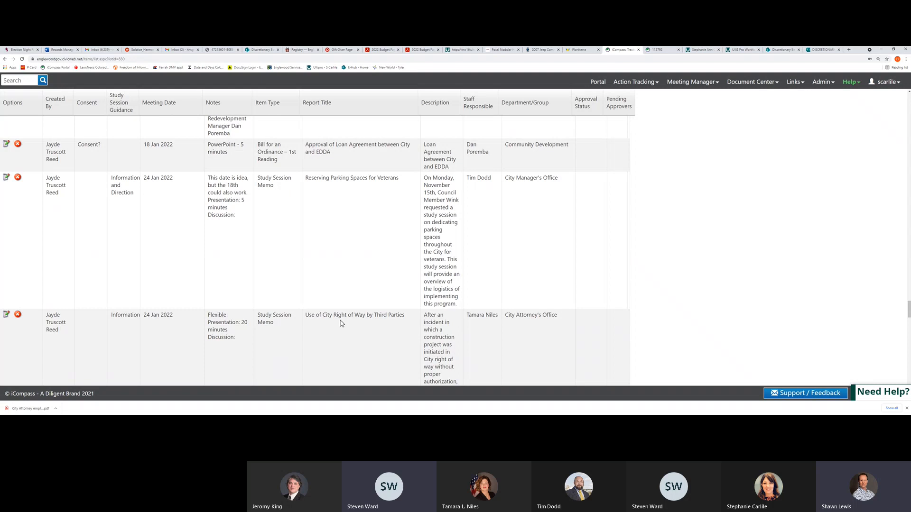
scroll("down", 3)
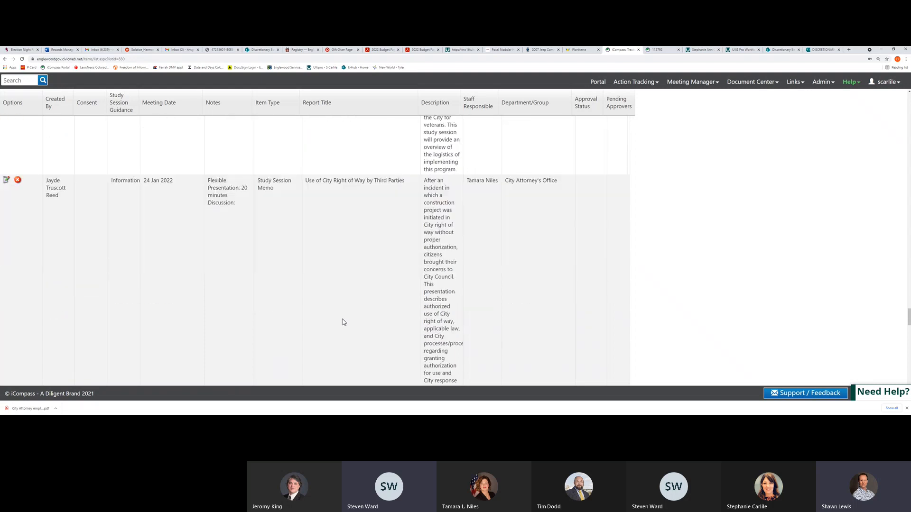
scroll("down", 3)
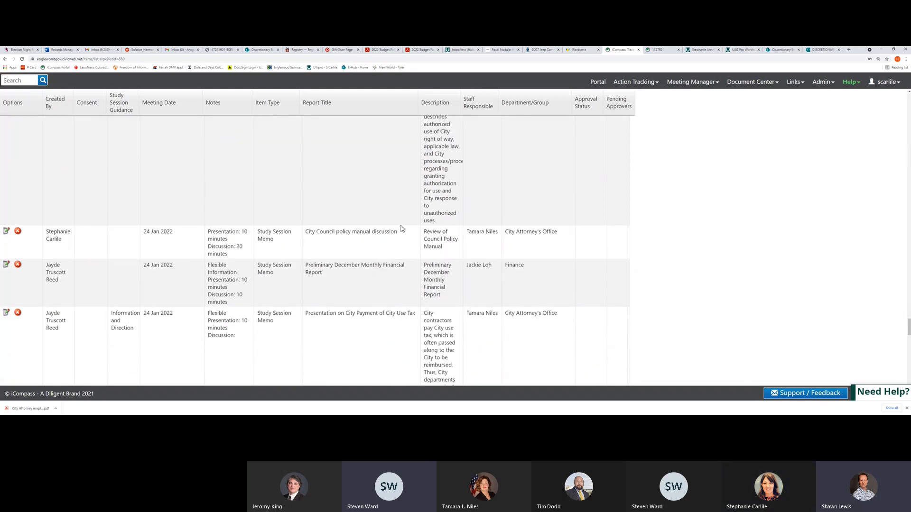
Step: Scroll to read the full Description of the City Payment of City Use Tax row about contractor reimbursement
scroll("down", 3)
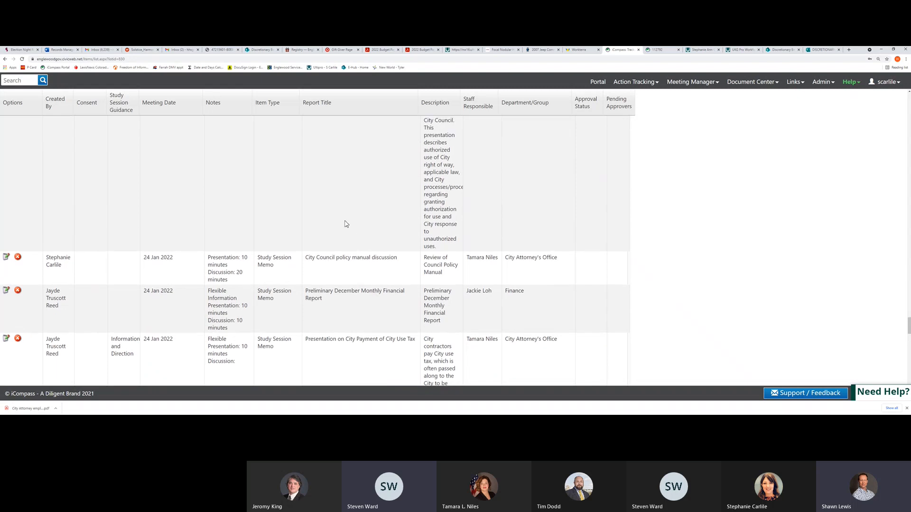
mouse_move(249, 147)
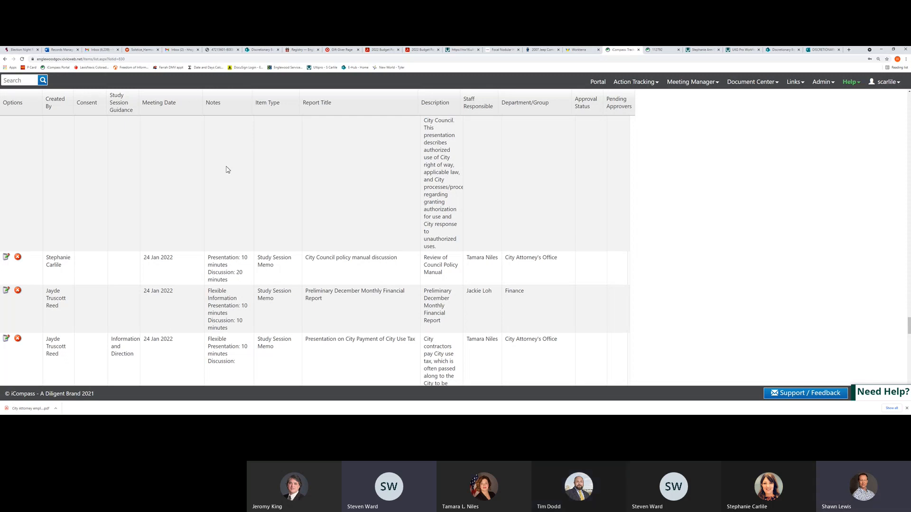
mouse_move(372, 266)
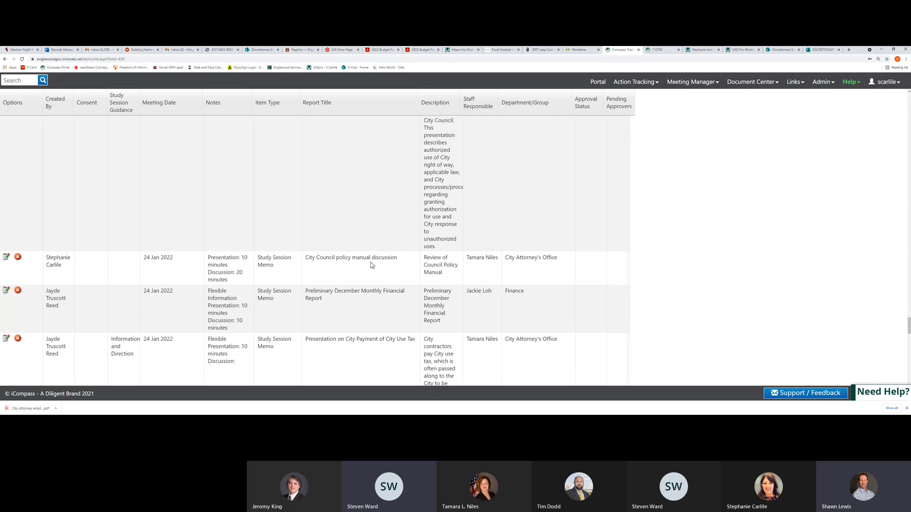
mouse_move(160, 260)
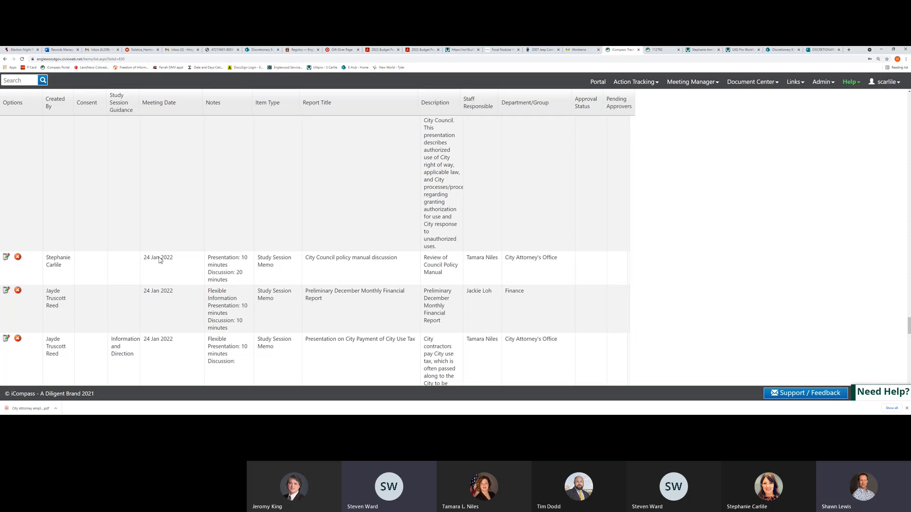
mouse_move(172, 303)
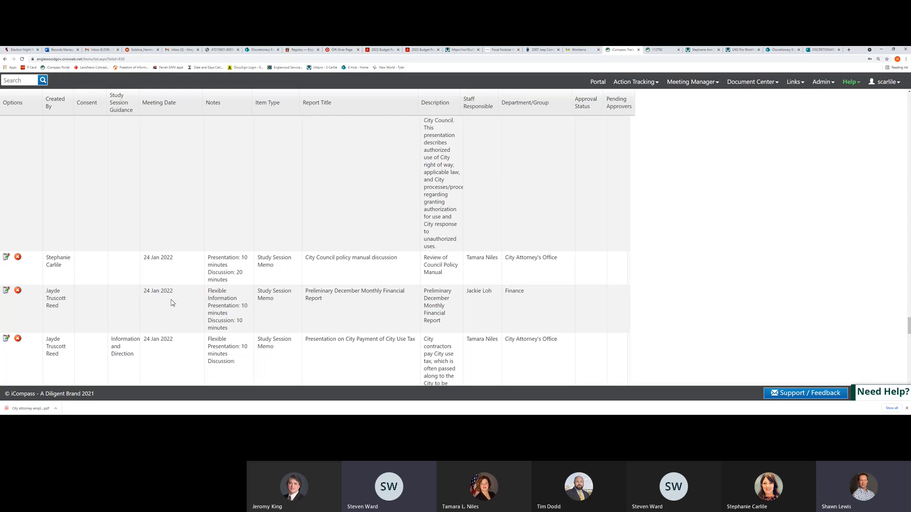
scroll("down", 3)
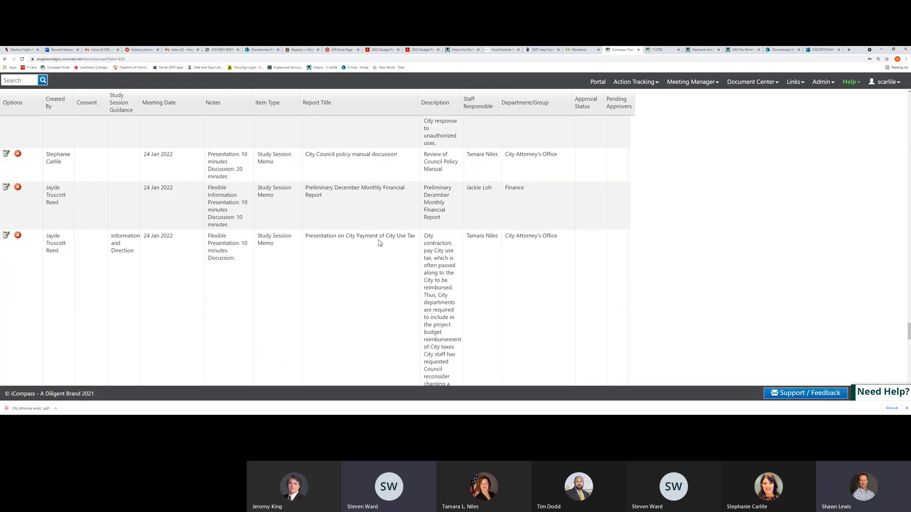
mouse_move(154, 242)
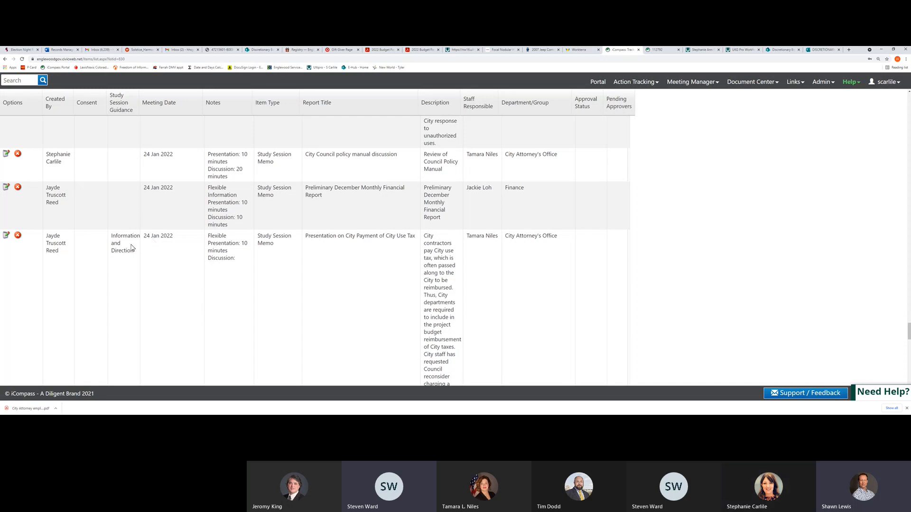
mouse_move(260, 248)
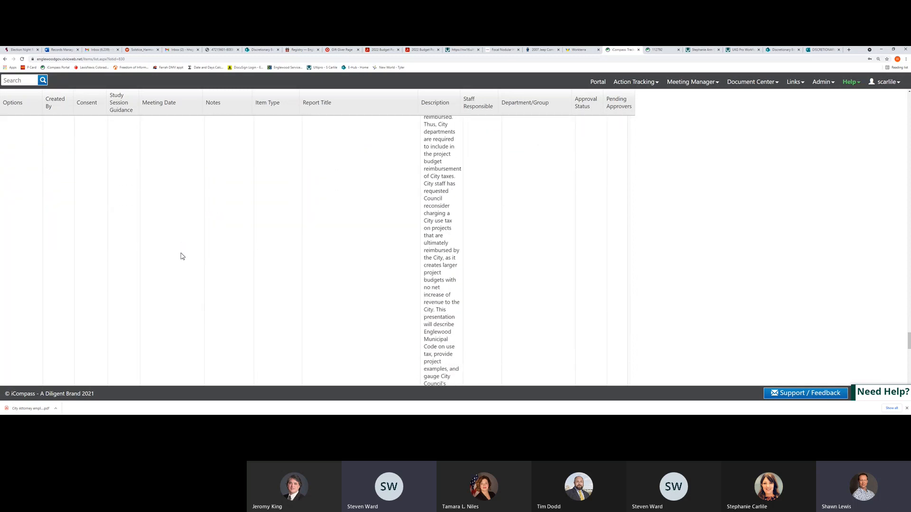
Step: Scroll to the 07 Feb CDOT land dedication and Jason Street PUD rows and the 07 Mar Trolley and Walk-and-Wheel rows
scroll("down", 3)
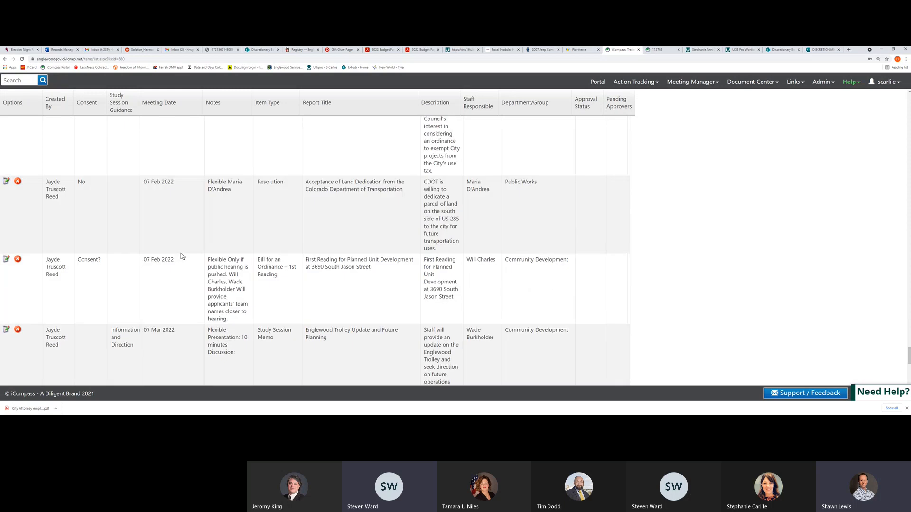
scroll("down", 3)
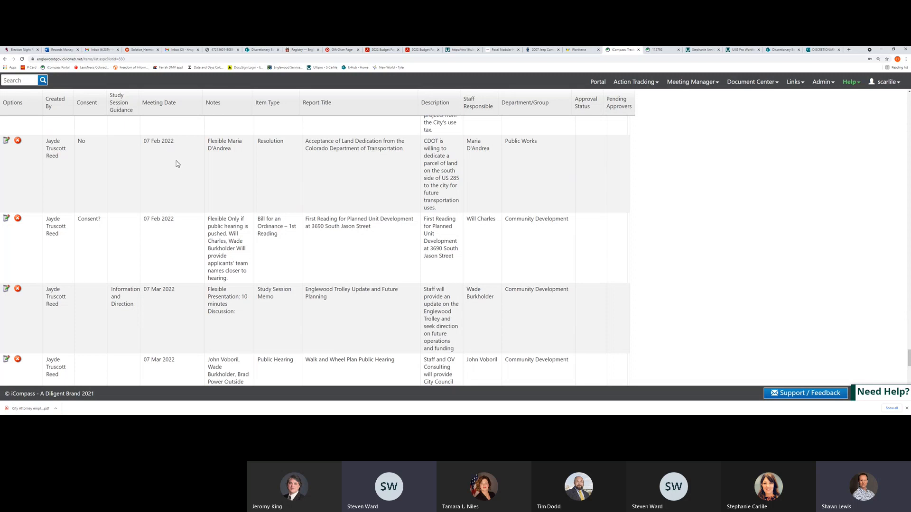
mouse_move(214, 247)
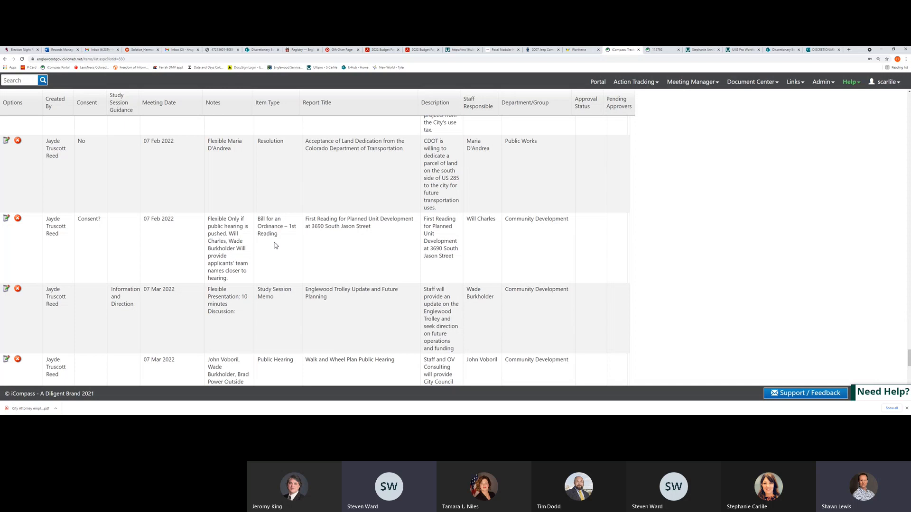
mouse_move(154, 248)
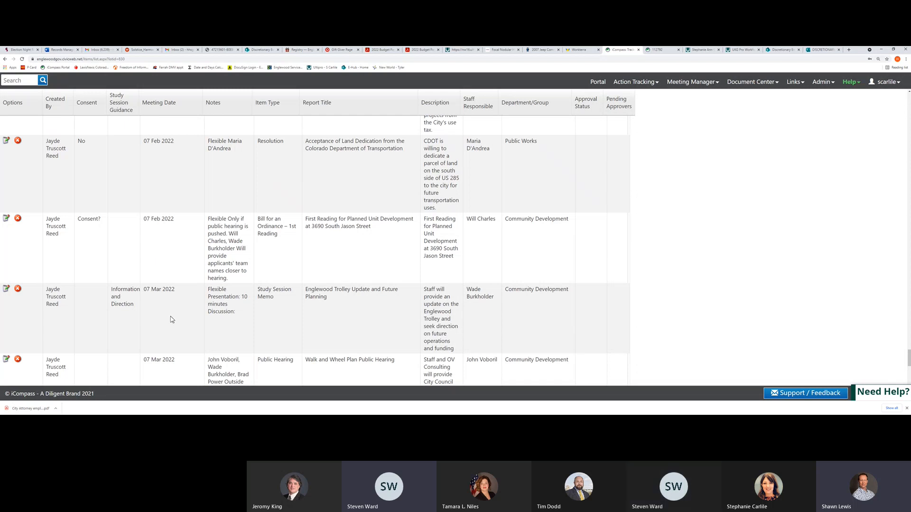
scroll("down", 3)
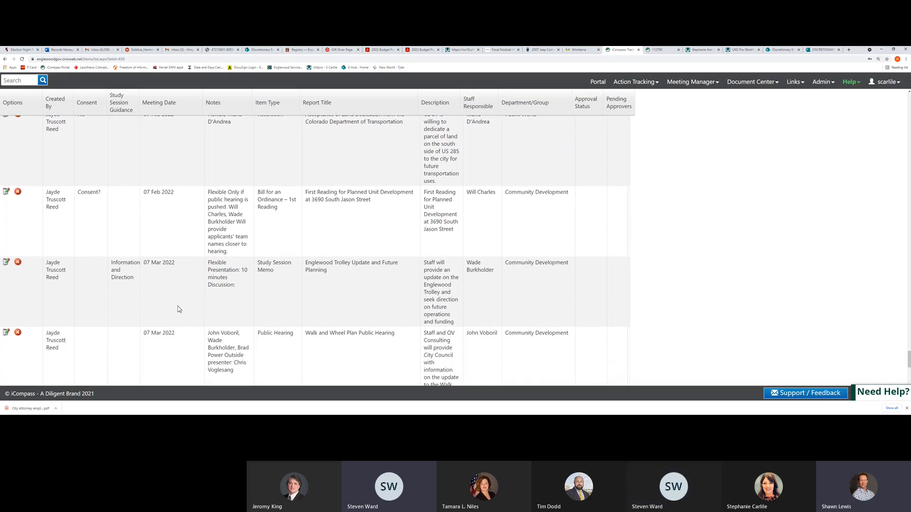
Step: Scroll past the 14 Mar CodeNext and 21 Mar Walk and Wheel rows to the 25 Apr 2022 EAP Fee memo
scroll("down", 3)
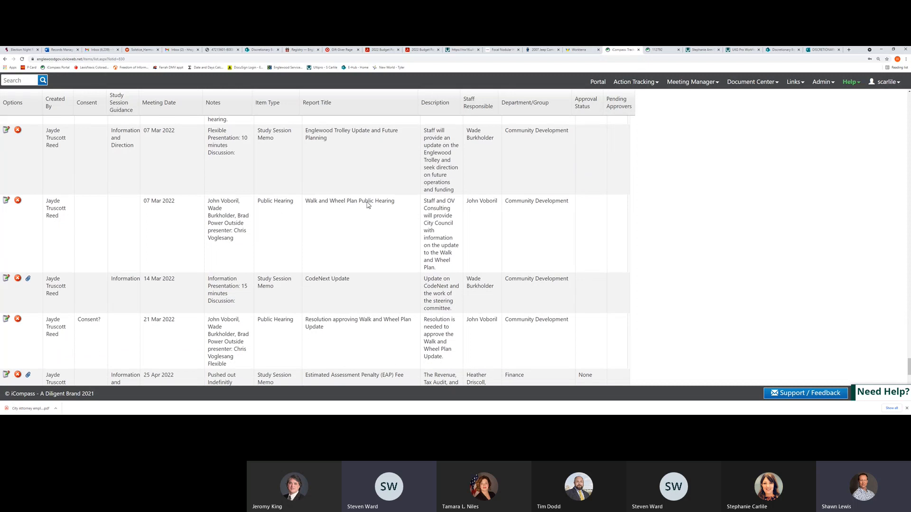
mouse_move(383, 206)
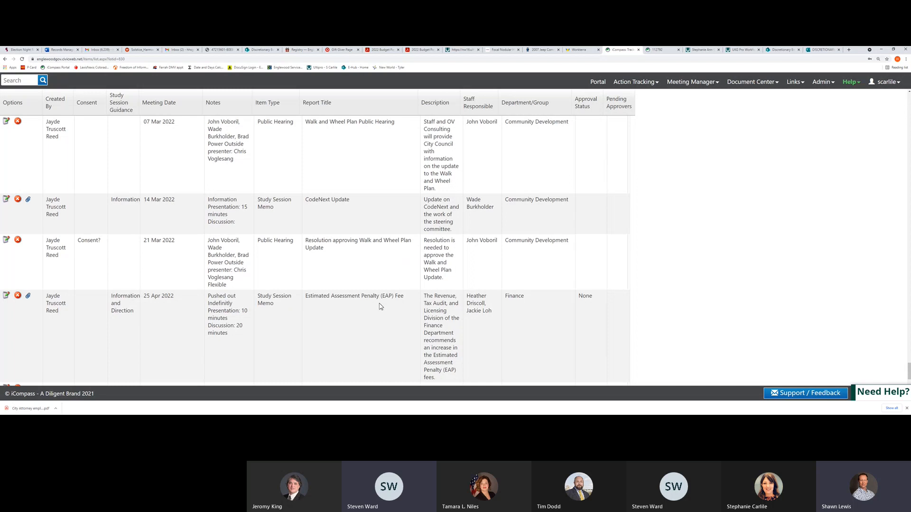
mouse_move(366, 314)
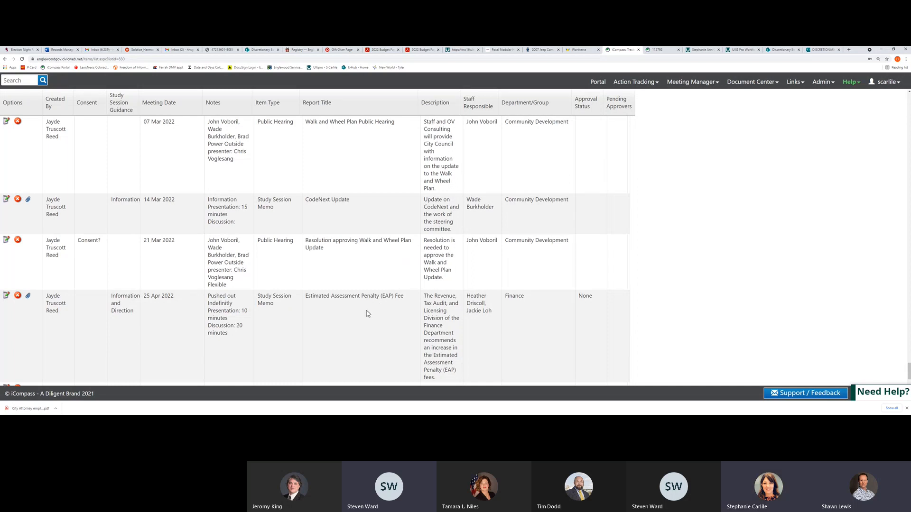
Step: Scroll to the bottom of the 43-item list showing the 15 Jun 2022 LNR framework agreement resolution
scroll("down", 3)
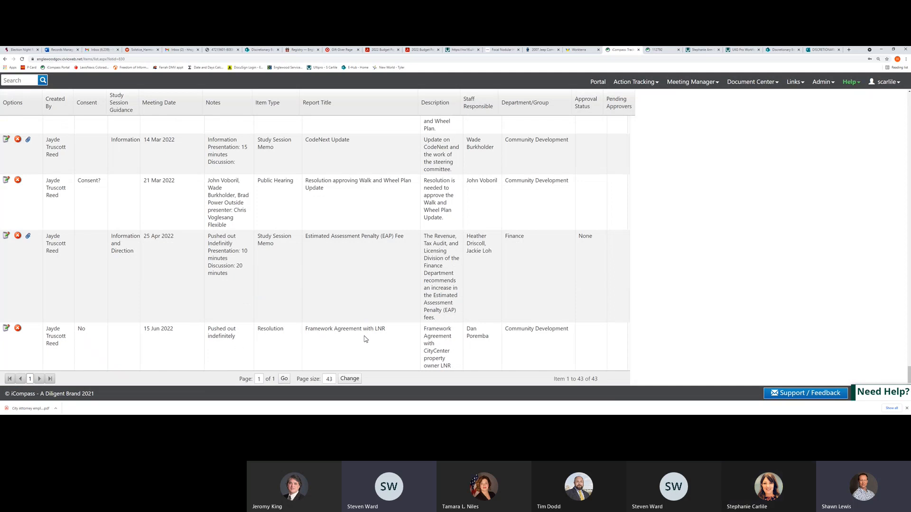
mouse_move(371, 328)
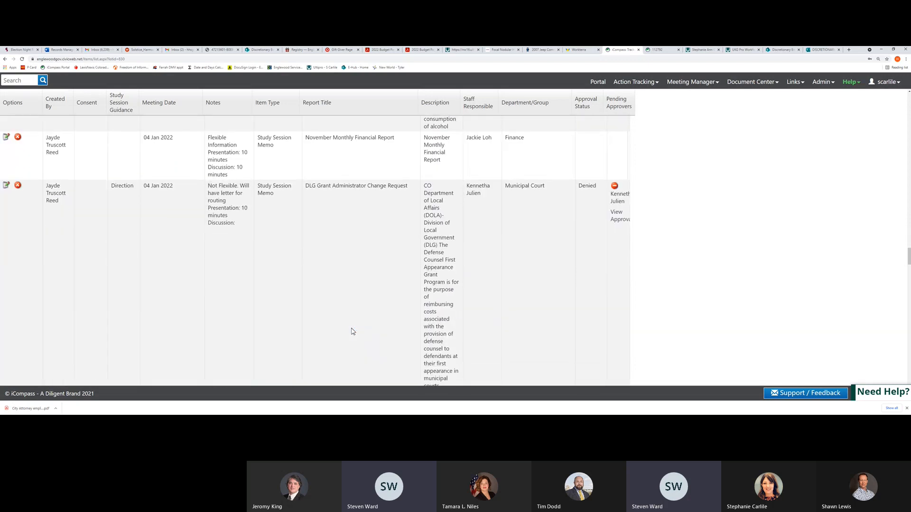
Step: Scroll to the 18 Jan 2022 EDDA 2022 Budget and loan agreement rows beside the 24 Jan veterans parking memo
scroll("down", 3)
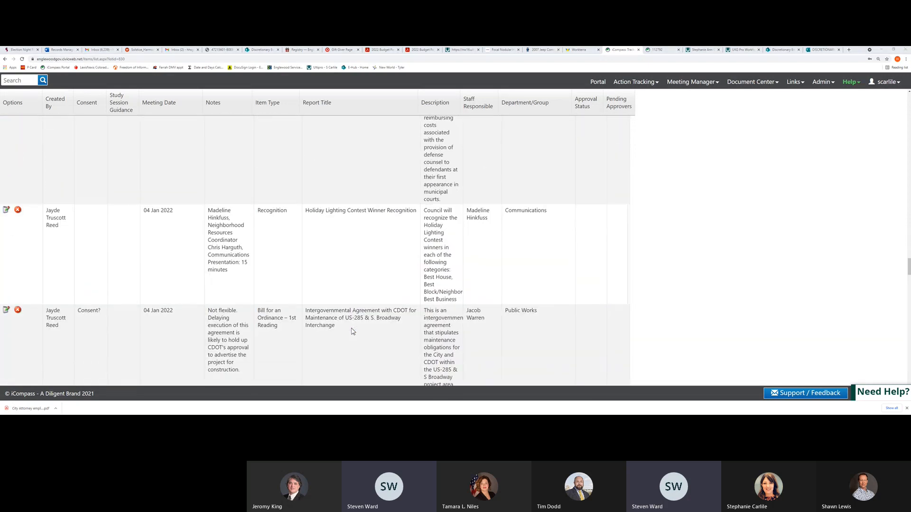
scroll("down", 3)
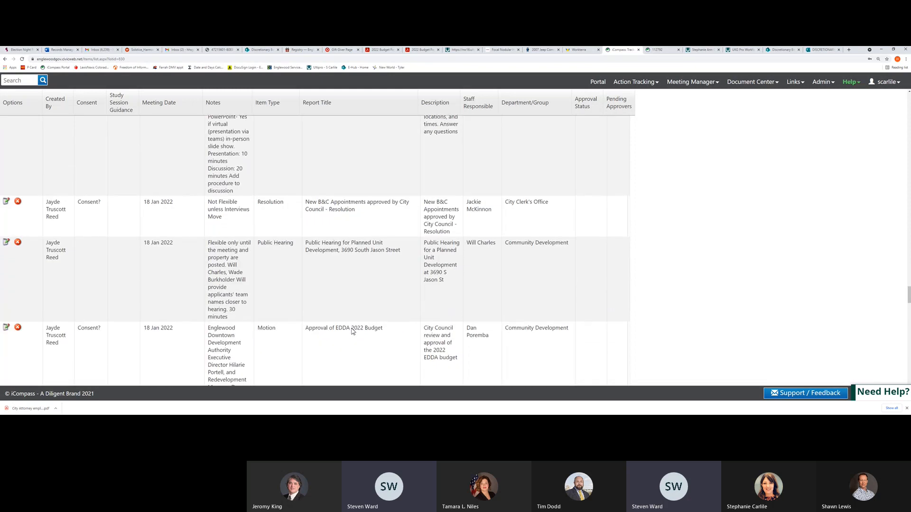
scroll("down", 3)
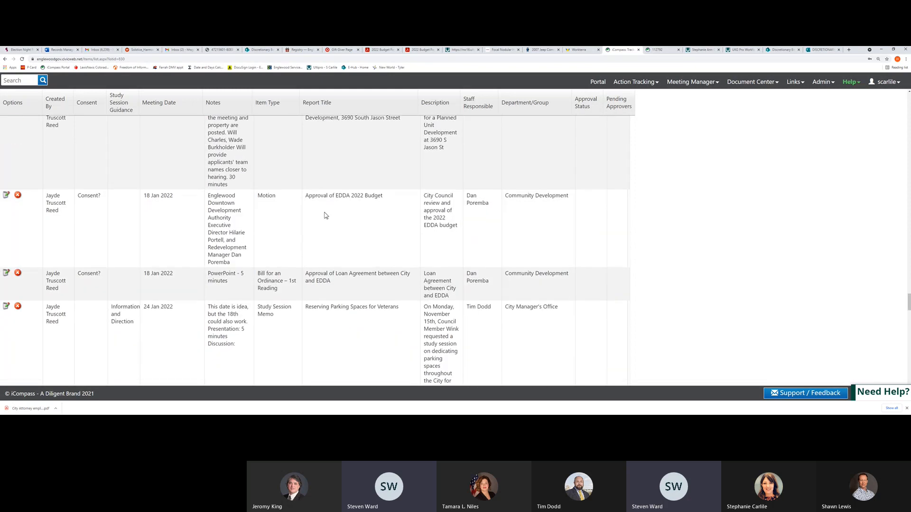
mouse_move(343, 242)
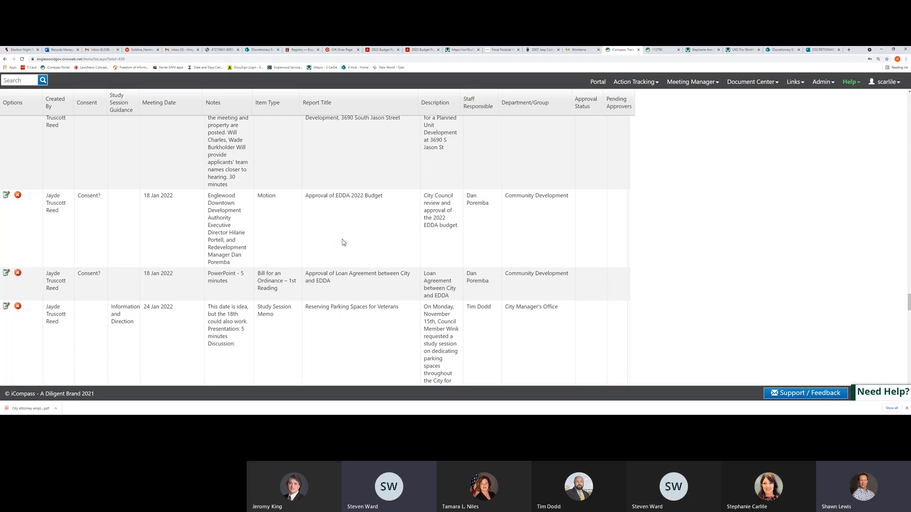
Step: Scroll the list back to the denied 04 Jan 2022 DLG Grant Administrator Change Request row
scroll("down", 3)
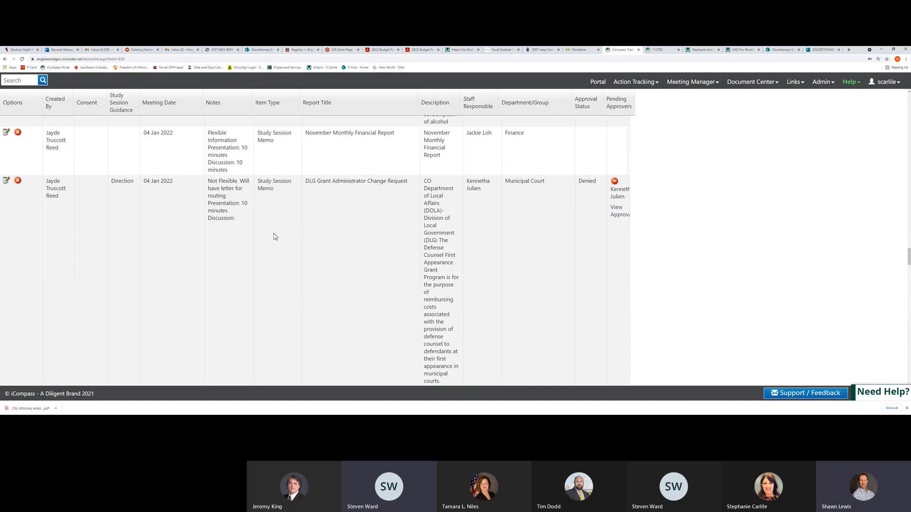
mouse_move(262, 237)
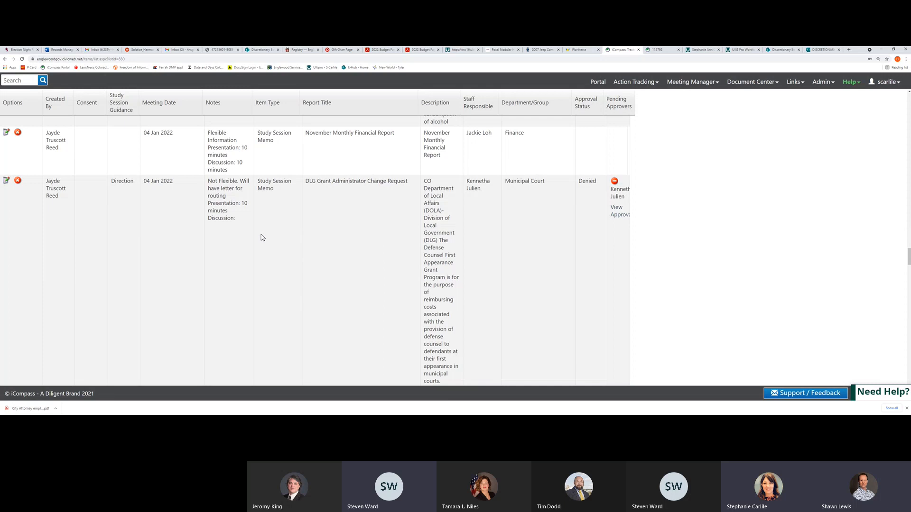
mouse_move(340, 154)
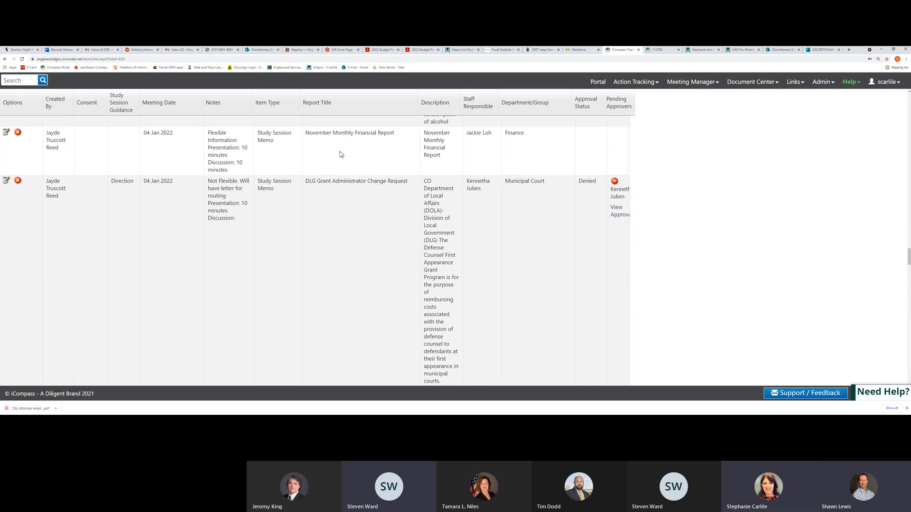
mouse_move(423, 157)
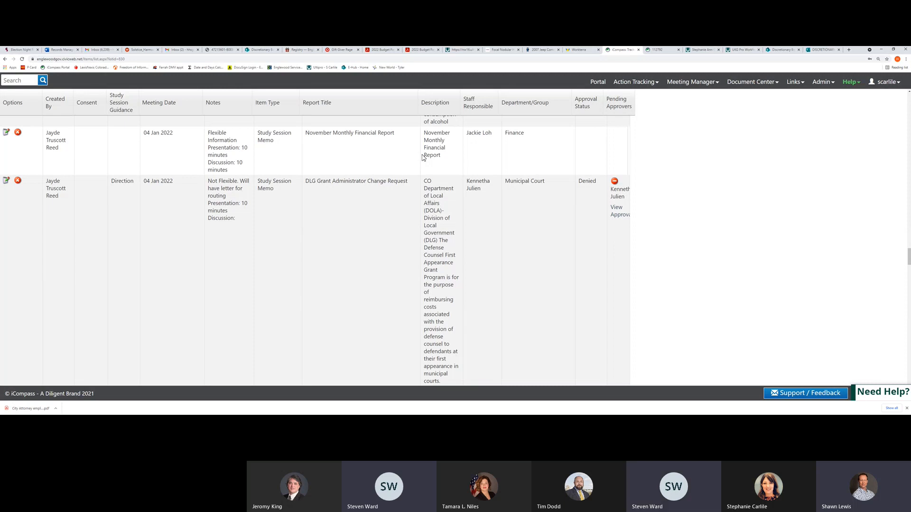
mouse_move(740, 116)
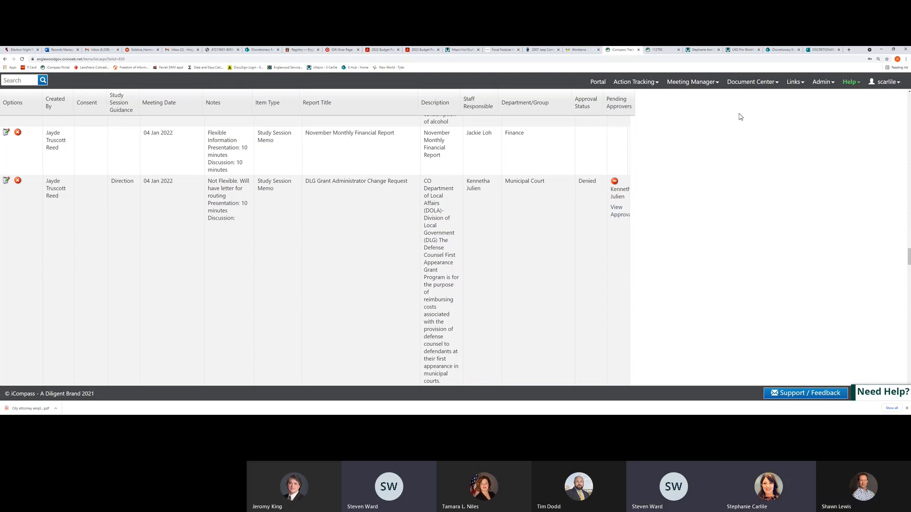
Step: Click the page header near the Links menu, landing on the 04 Jan 2022 CDOT US-285 maintenance agreement row
left_click(794, 82)
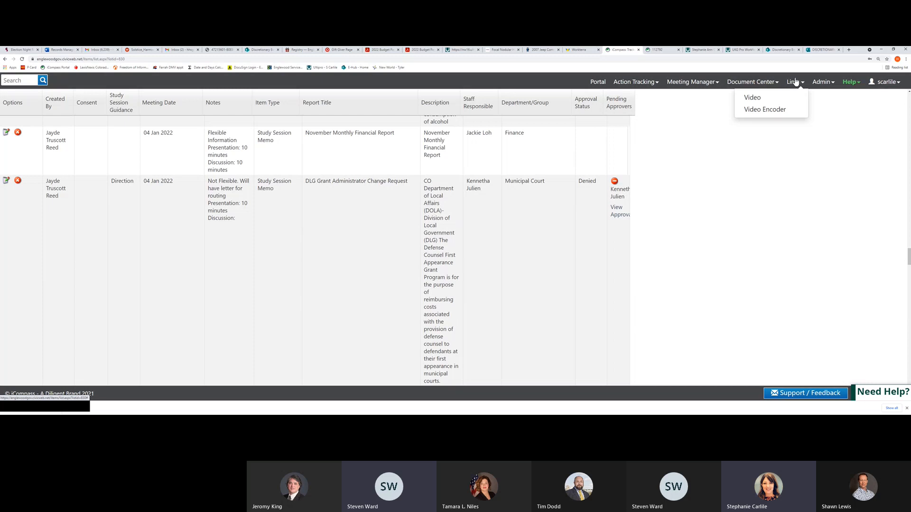
left_click(850, 81)
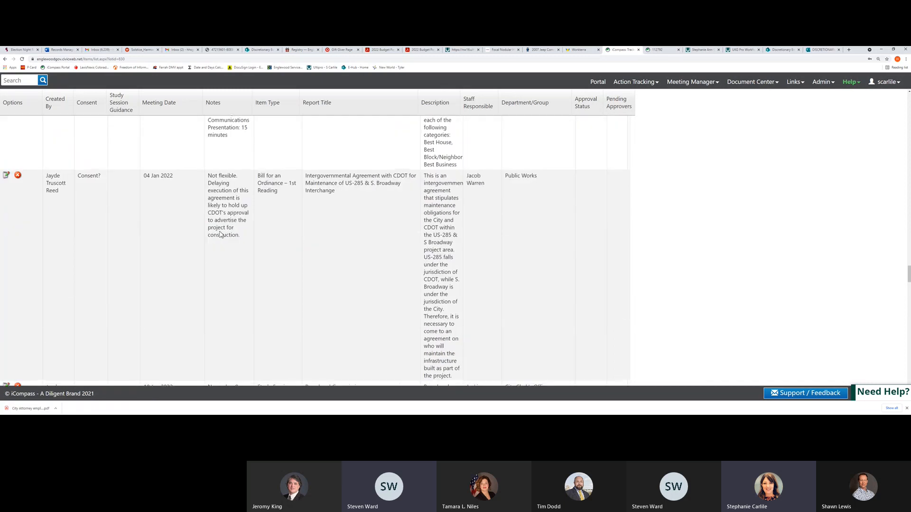
Step: Scroll to the 10 Jan 2022 Board and Commission Interviews memo and the 18 Jan 2022 Events rows
scroll("down", 3)
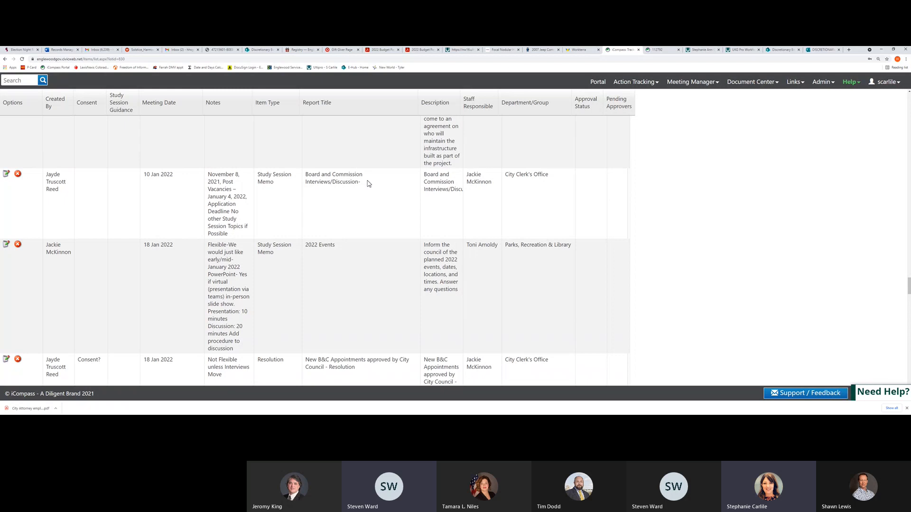
mouse_move(416, 190)
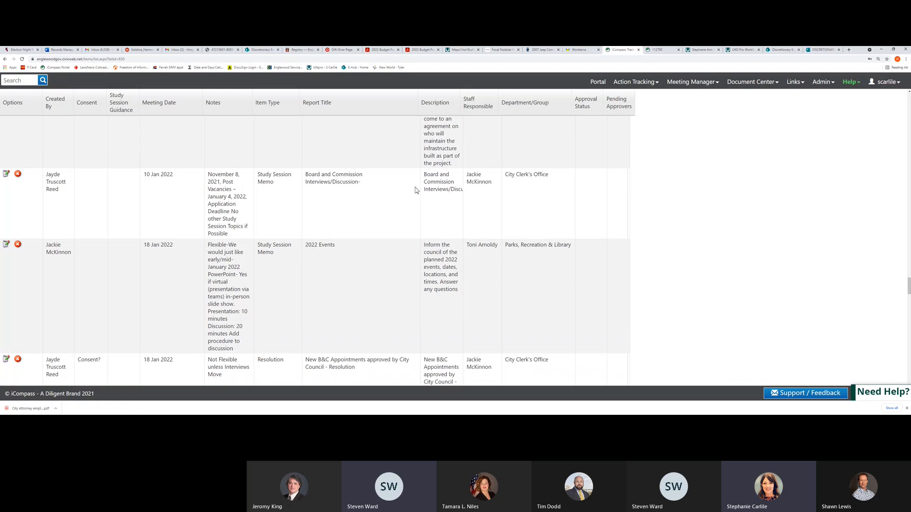
mouse_move(169, 207)
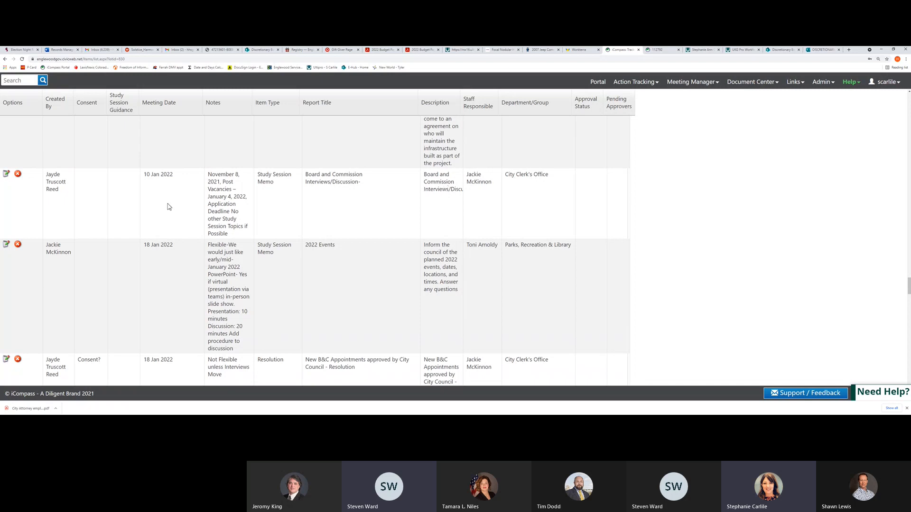
mouse_move(322, 209)
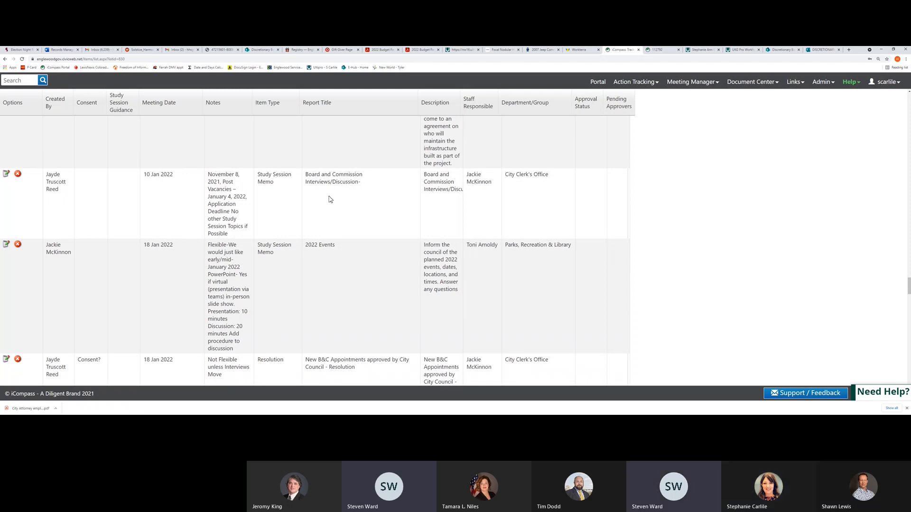
mouse_move(366, 184)
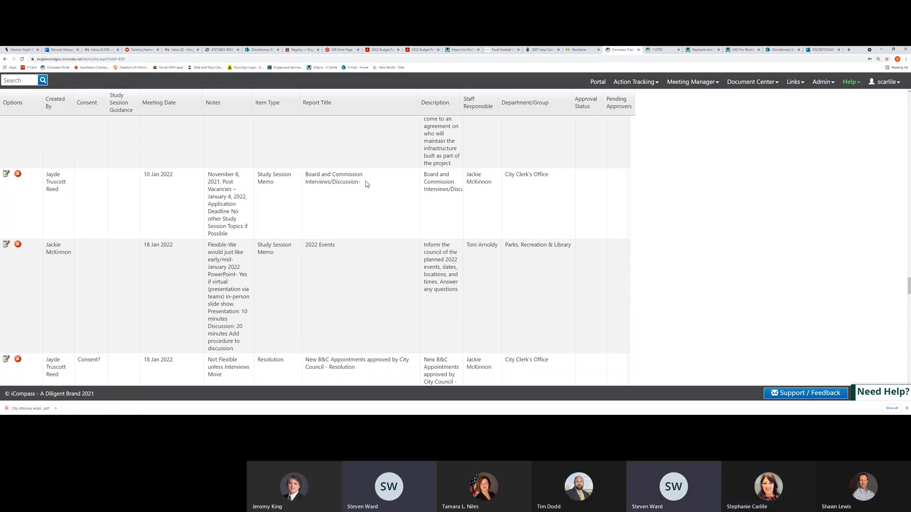
mouse_move(360, 186)
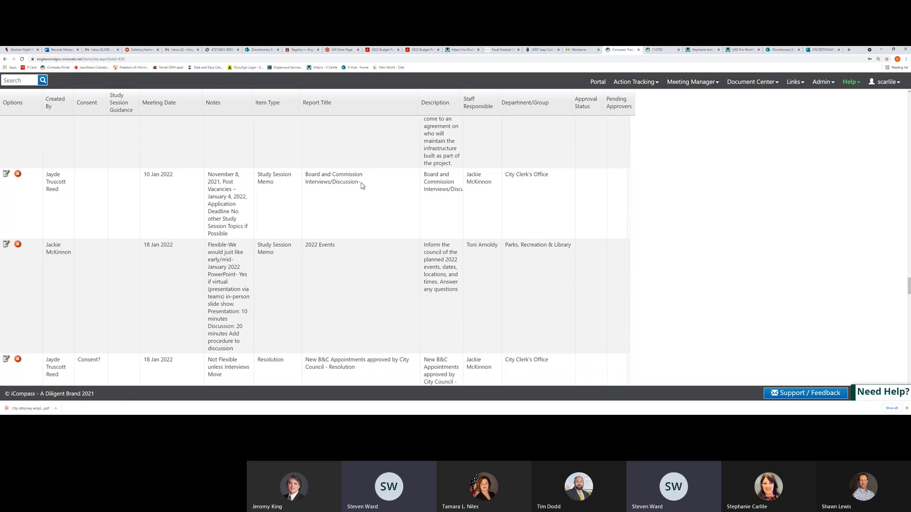
mouse_move(355, 203)
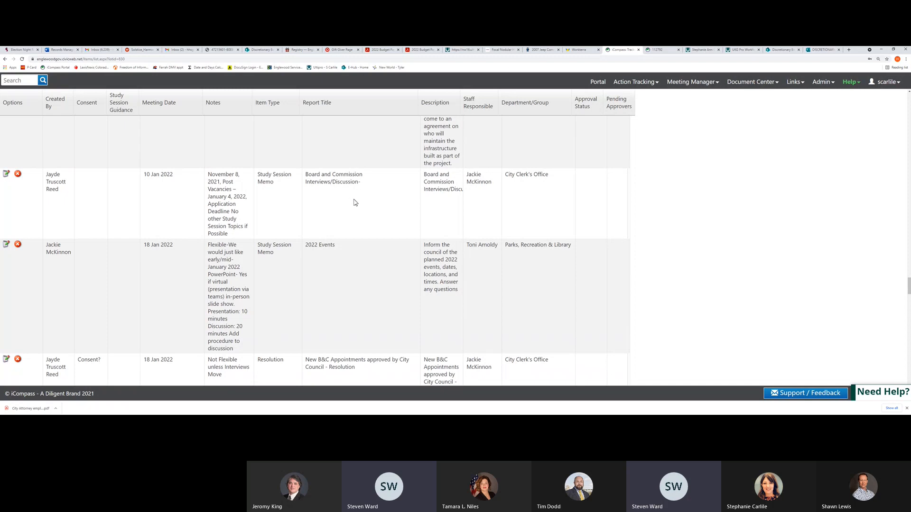
mouse_move(357, 200)
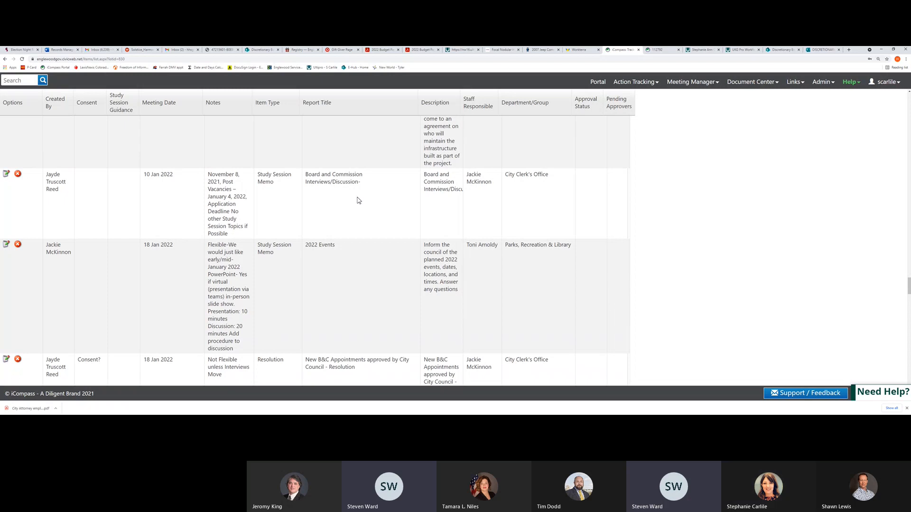
mouse_move(504, 184)
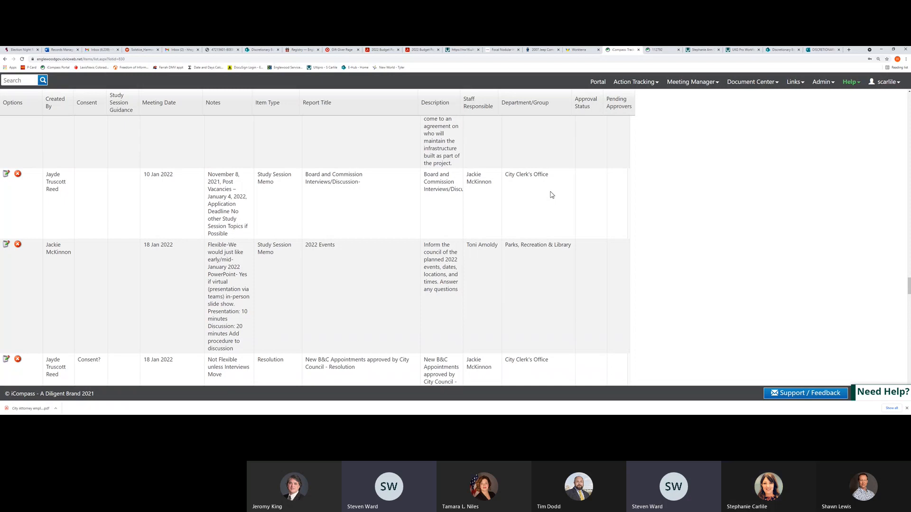
mouse_move(496, 216)
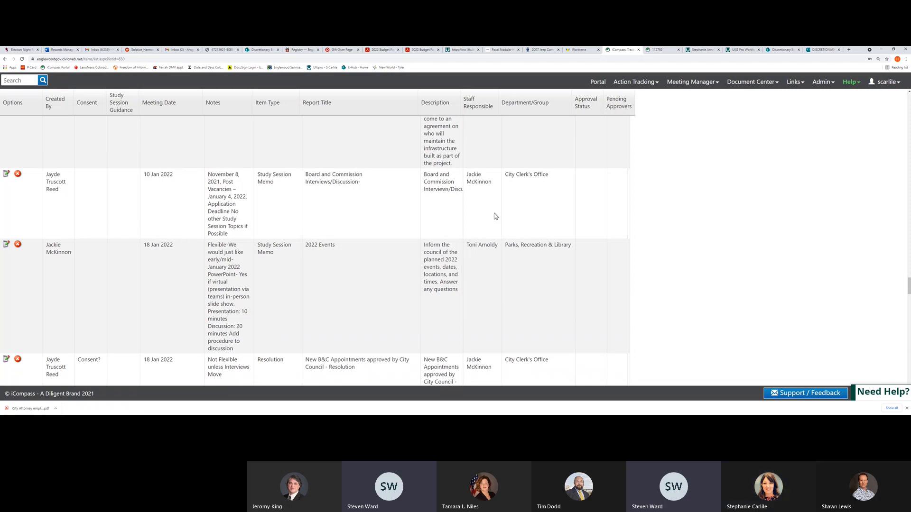
mouse_move(493, 144)
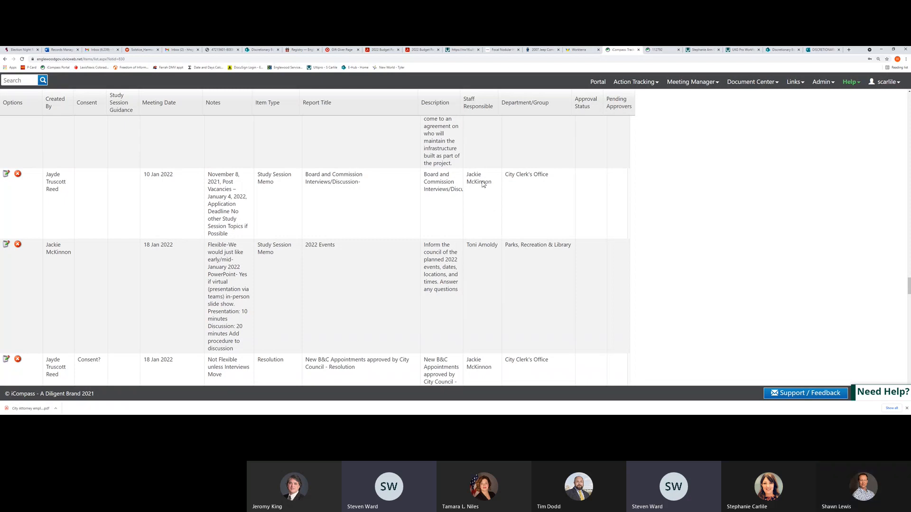
mouse_move(562, 177)
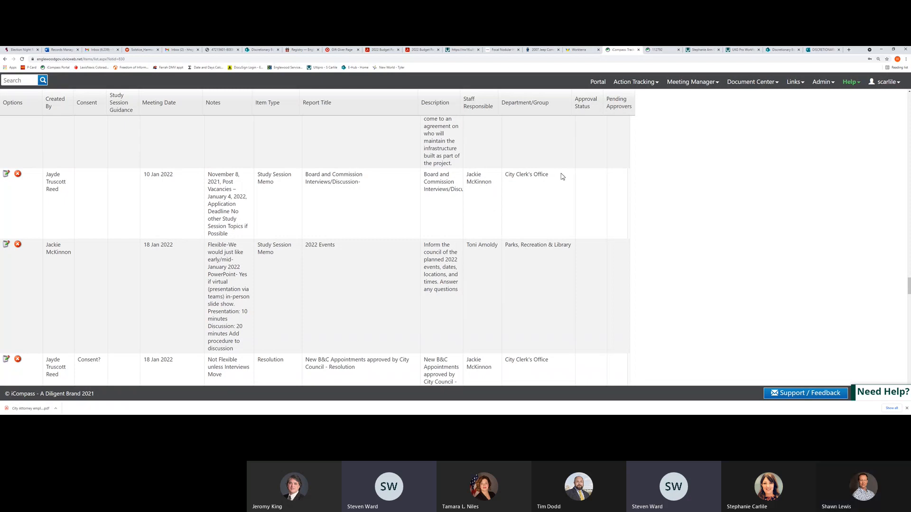